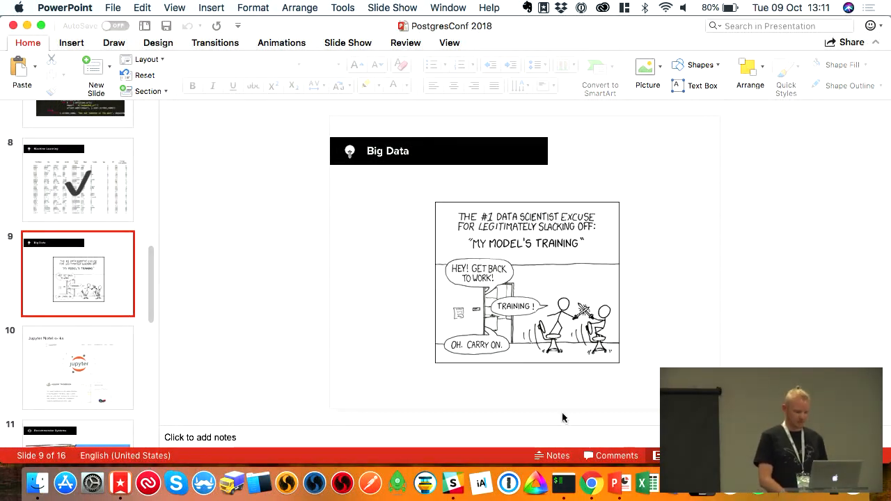
pyautogui.moveTo(591, 483)
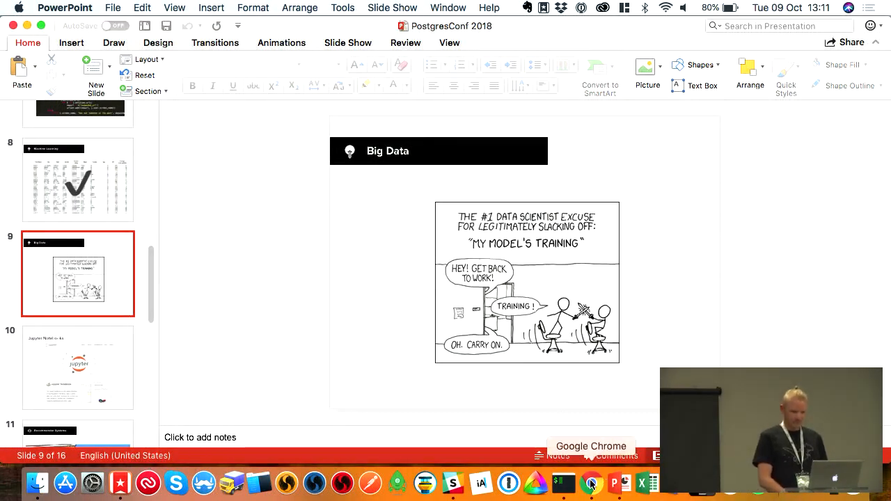
# Switch from PowerPoint to Google Chrome via the Dock.
pyautogui.click(591, 483)
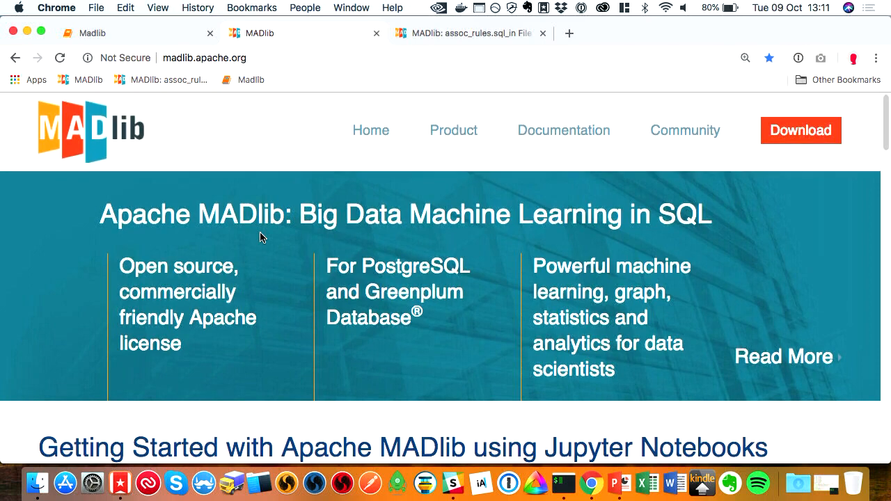
pyautogui.moveTo(272, 359)
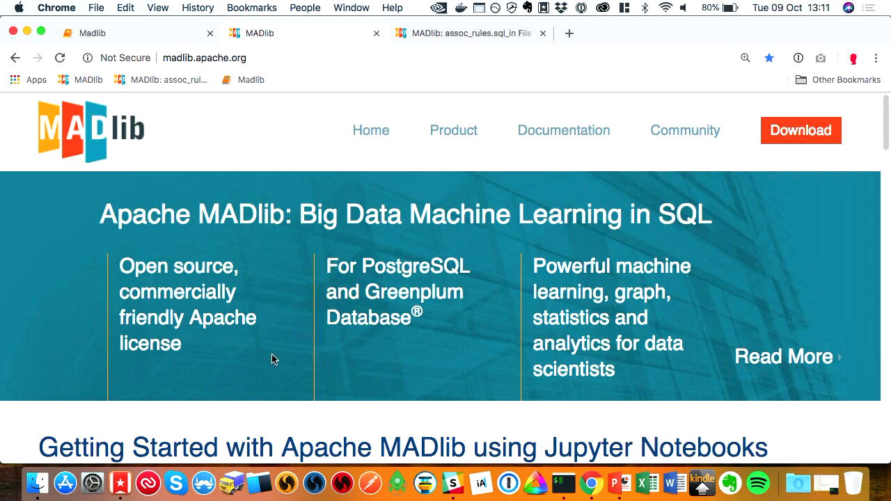
# Browse the MADlib homepage release notes for versions 1.15, 1.14 and 1.13.
pyautogui.scroll(-3)
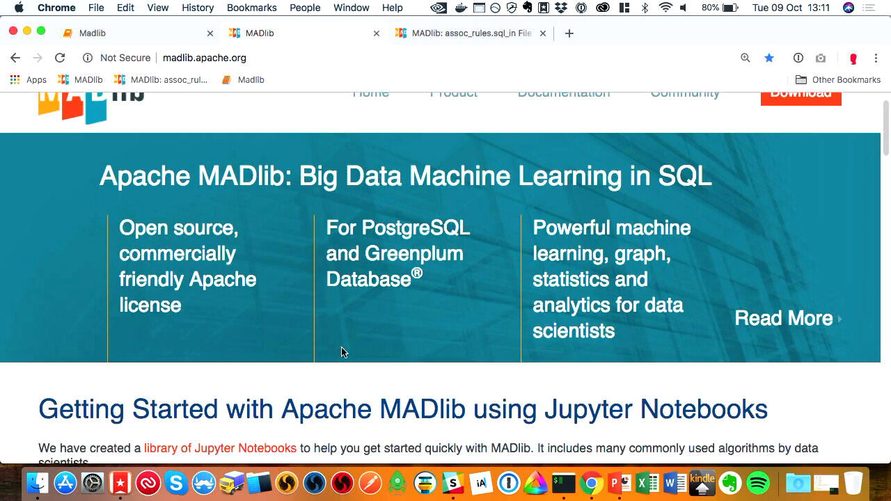
pyautogui.scroll(-3)
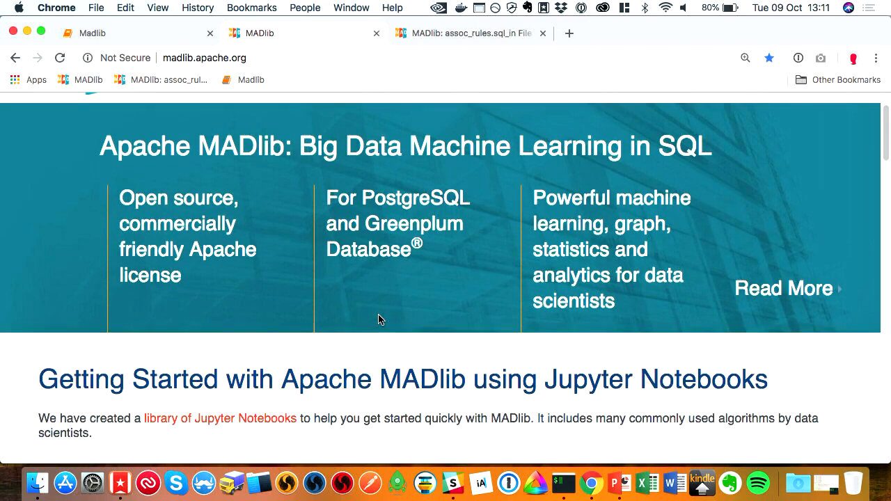
pyautogui.scroll(-3)
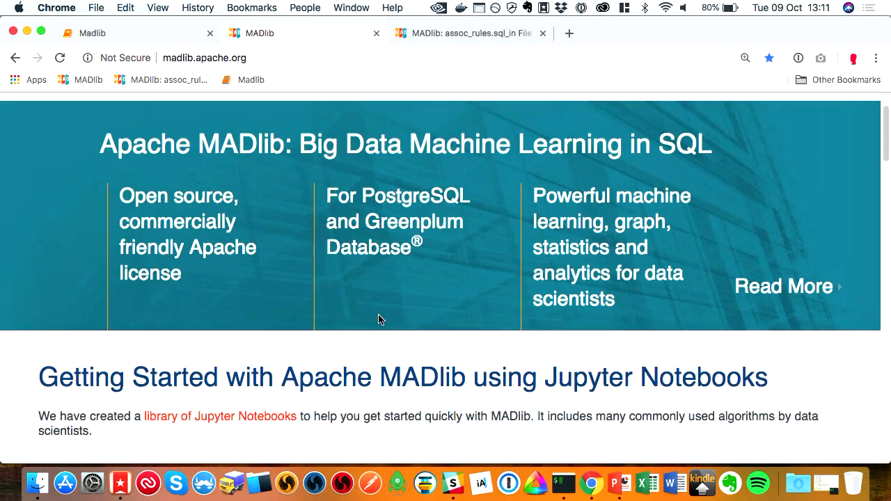
pyautogui.scroll(-3)
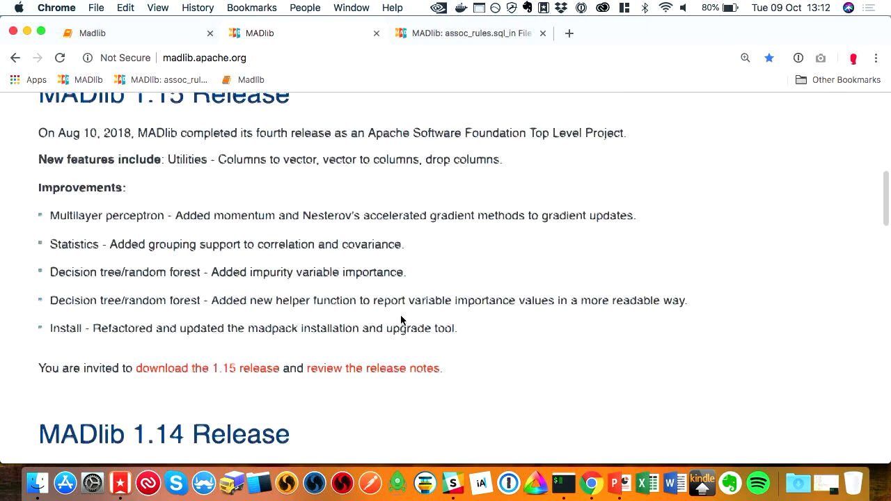
pyautogui.scroll(-3)
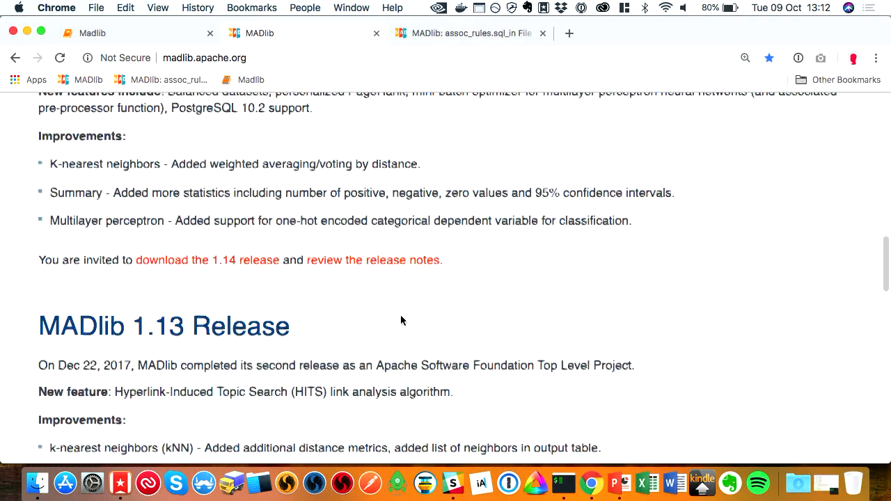
pyautogui.scroll(-3)
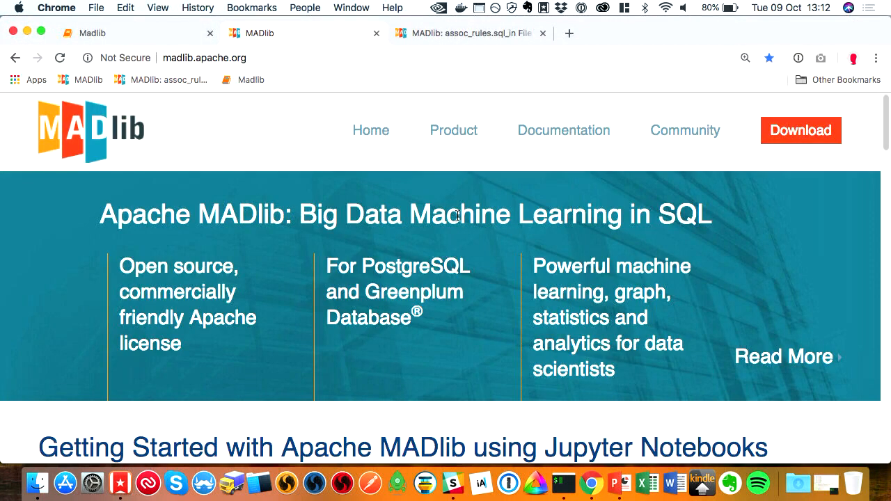
pyautogui.moveTo(505, 200)
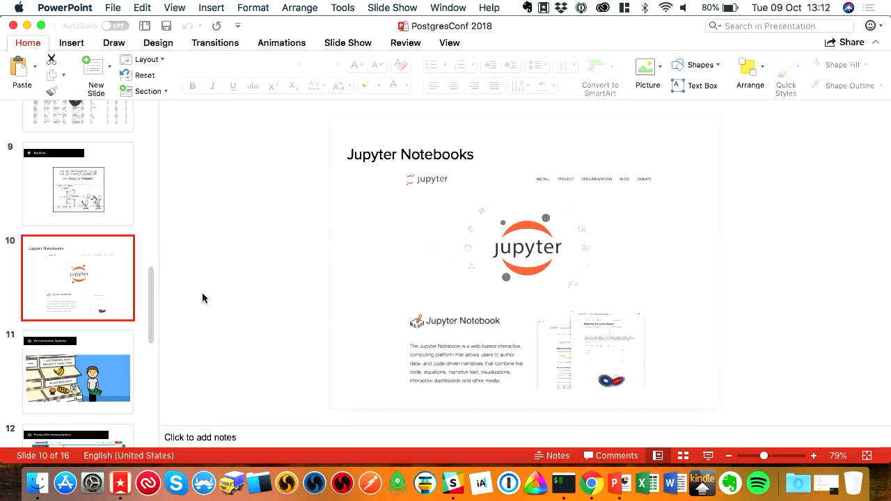
pyautogui.moveTo(224, 138)
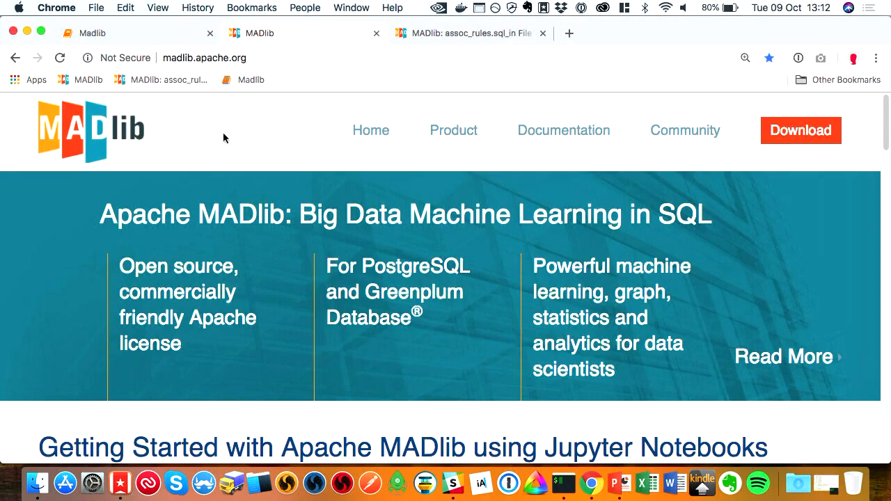
# Open the Madlib Jupyter notebook tab at localhost:8888.
pyautogui.click(300, 33)
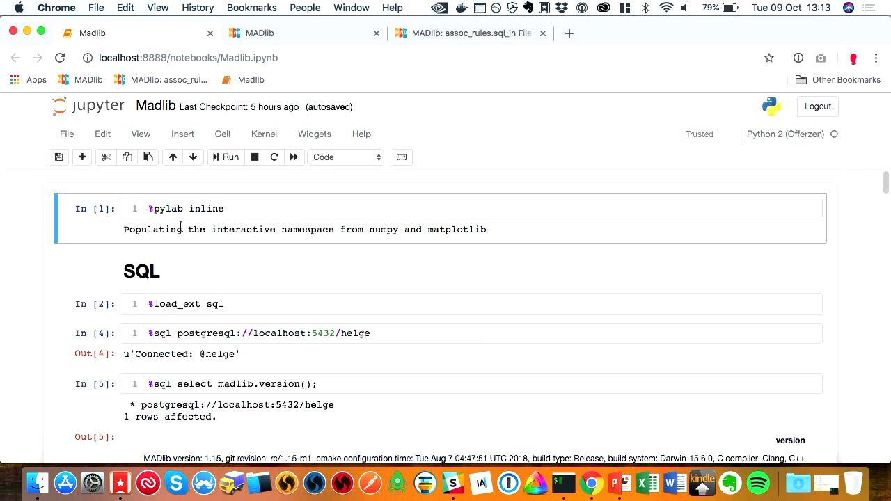
pyautogui.click(192, 209)
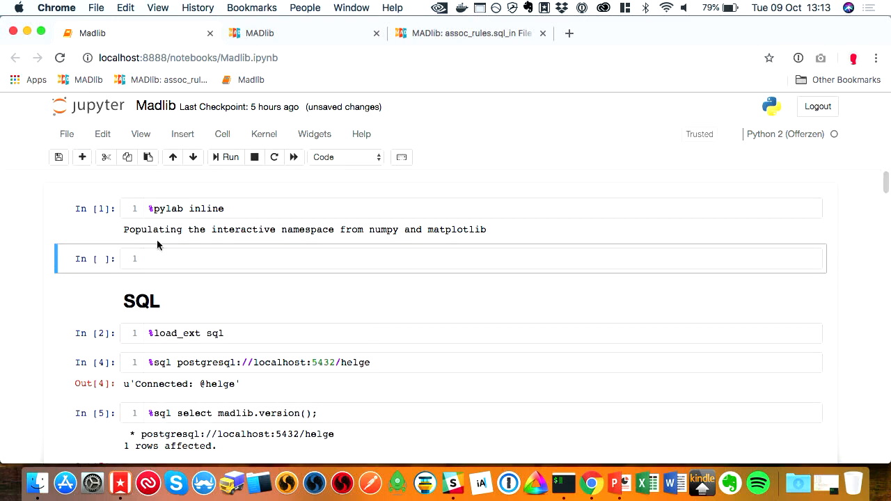
pyautogui.click(226, 259)
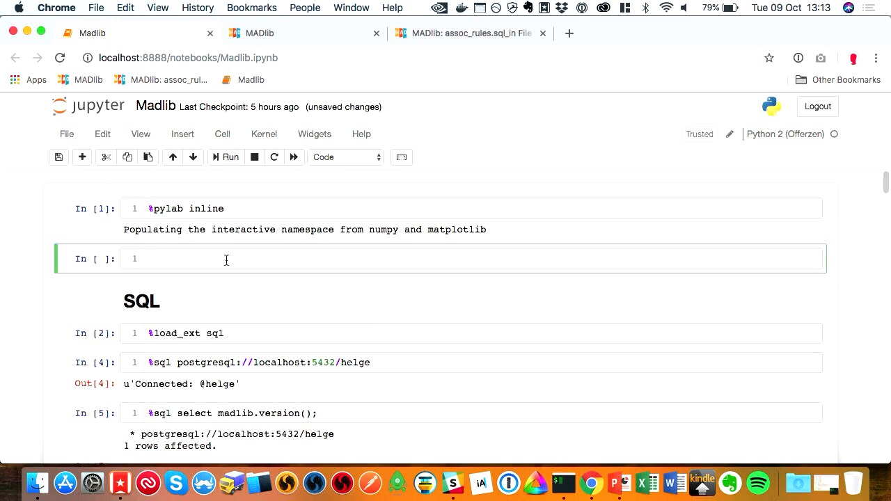
pyautogui.write('2+2')
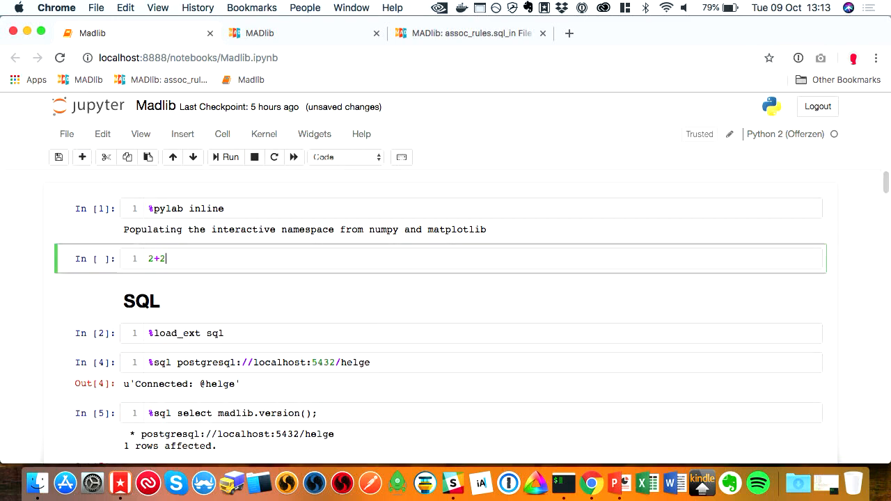
pyautogui.press('shift+enter')
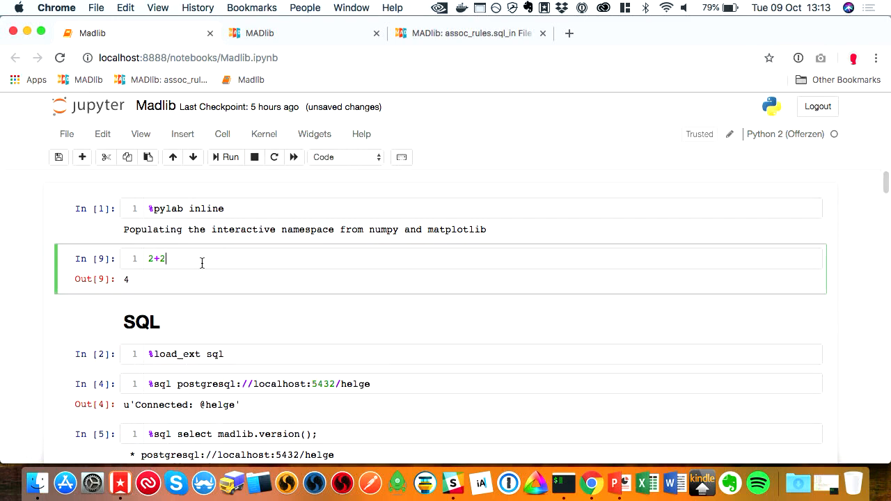
pyautogui.moveTo(218, 248)
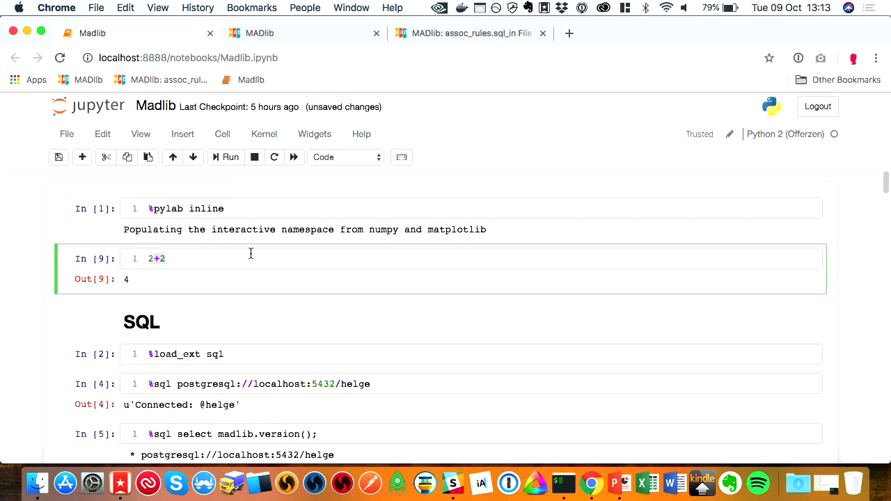
pyautogui.write('pll')
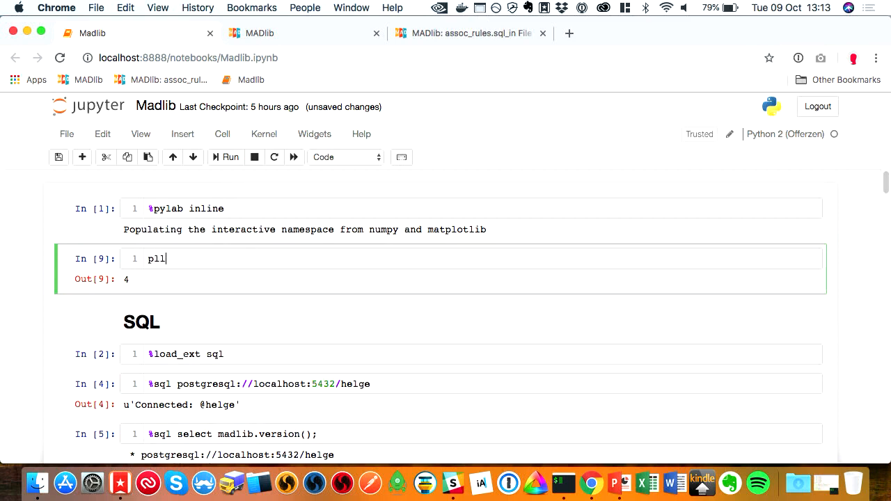
pyautogui.write('plot(rando')
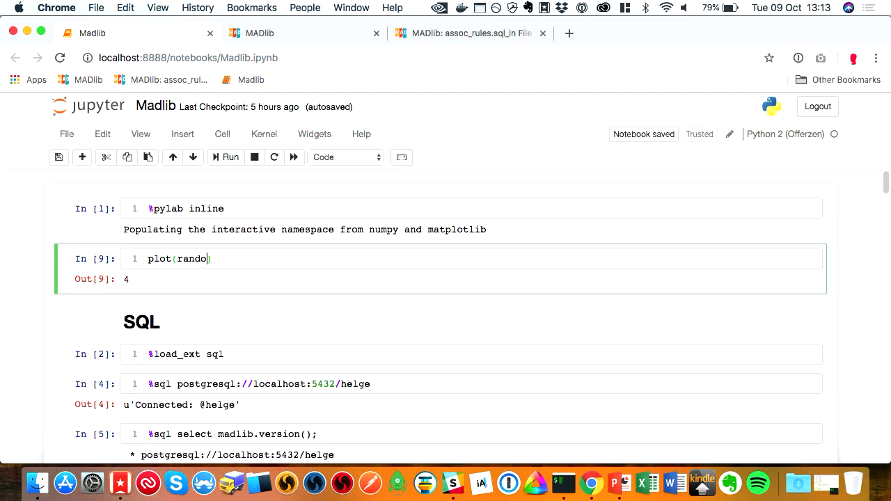
pyautogui.press('tab')
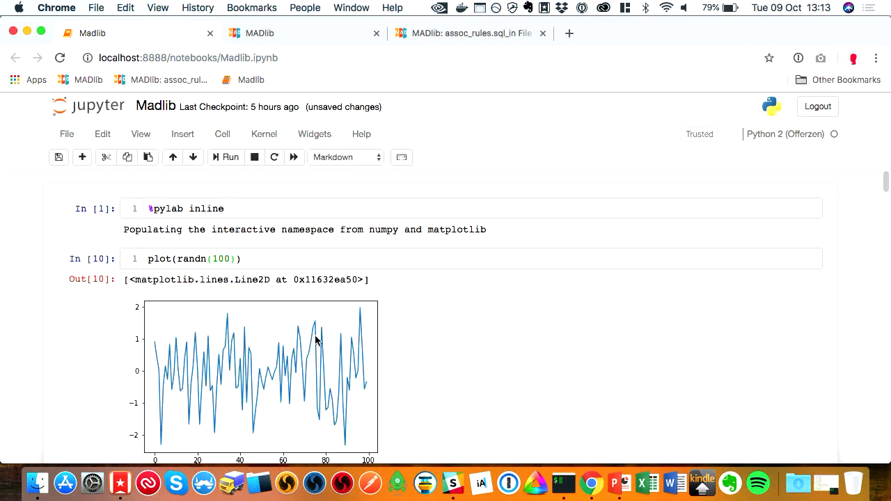
pyautogui.scroll(-3)
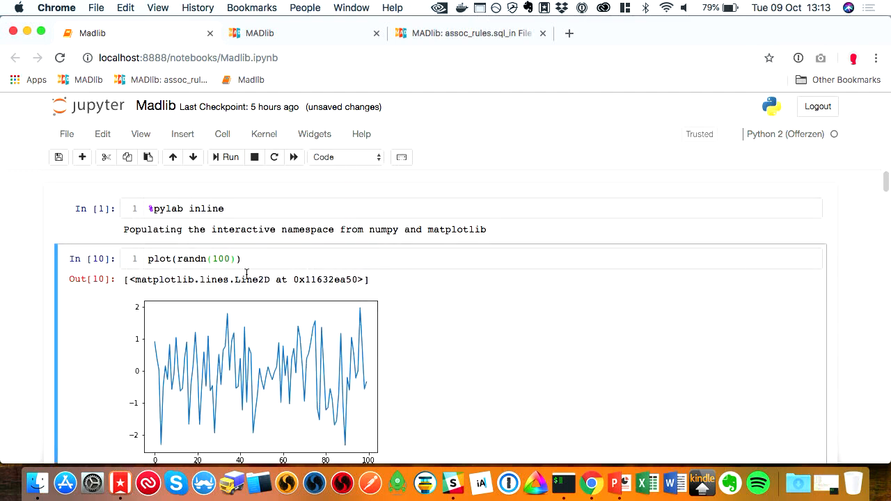
pyautogui.scroll(-3)
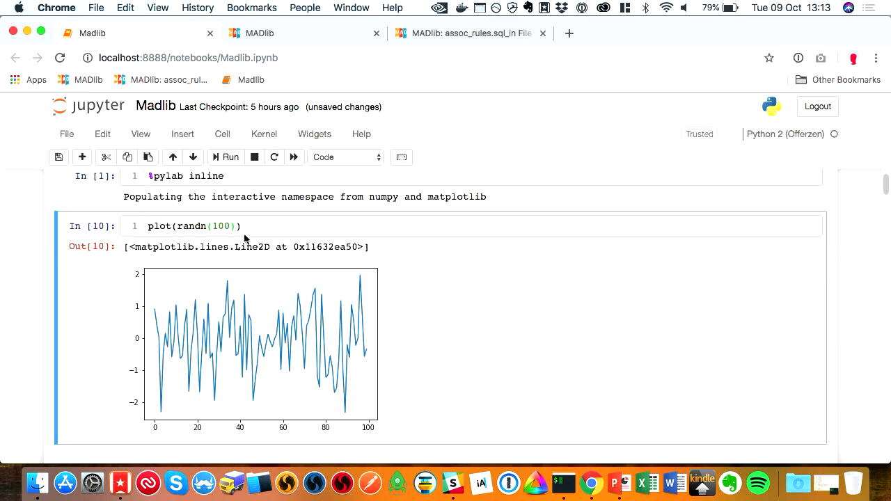
pyautogui.scroll(-3)
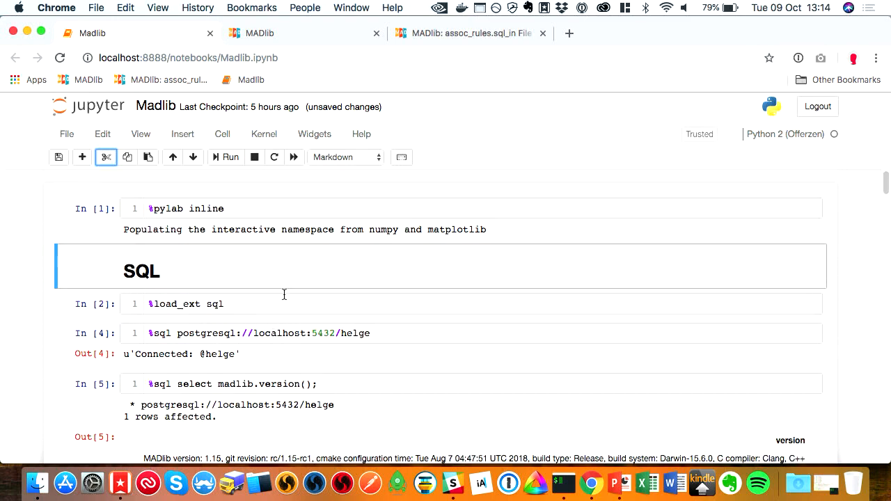
# Scroll the notebook down to the SELECT * FROM "data" LIMIT 100 cell.
pyautogui.scroll(-3)
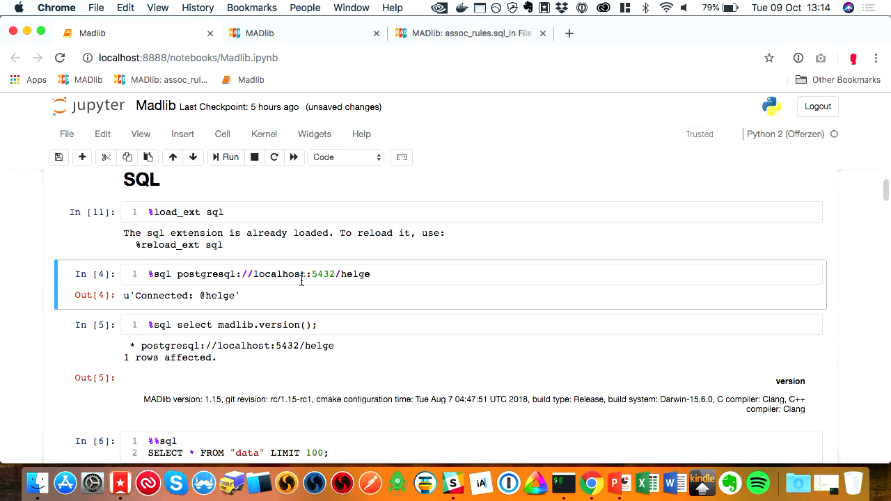
pyautogui.scroll(-3)
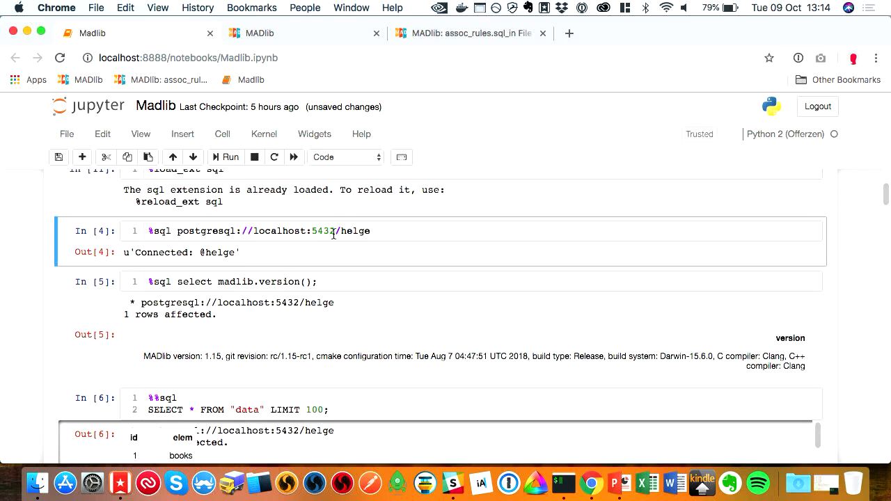
pyautogui.moveTo(286, 228)
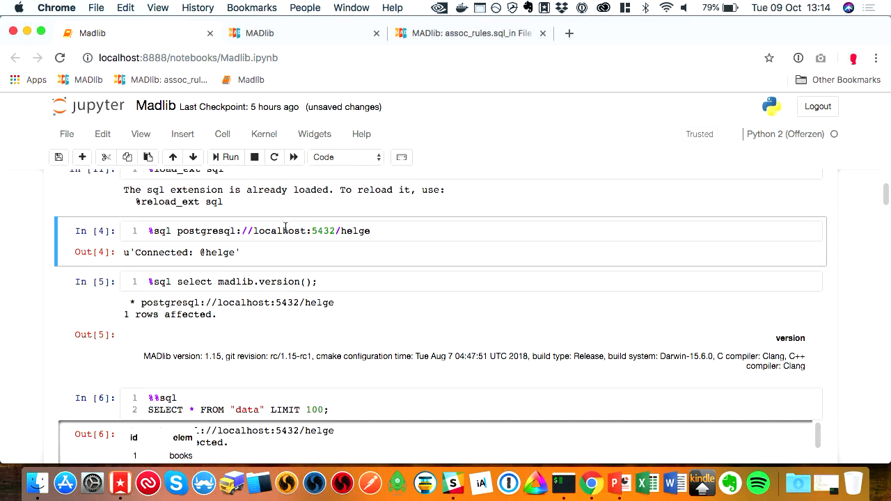
pyautogui.moveTo(331, 226)
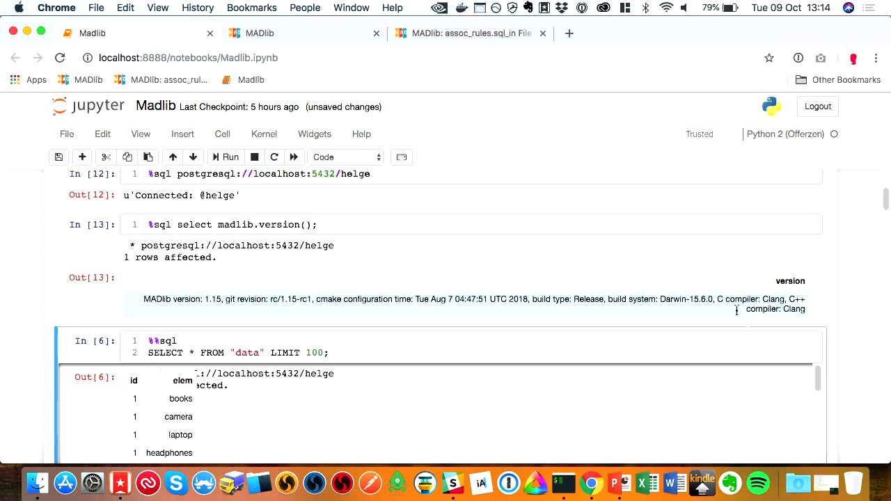
pyautogui.scroll(-3)
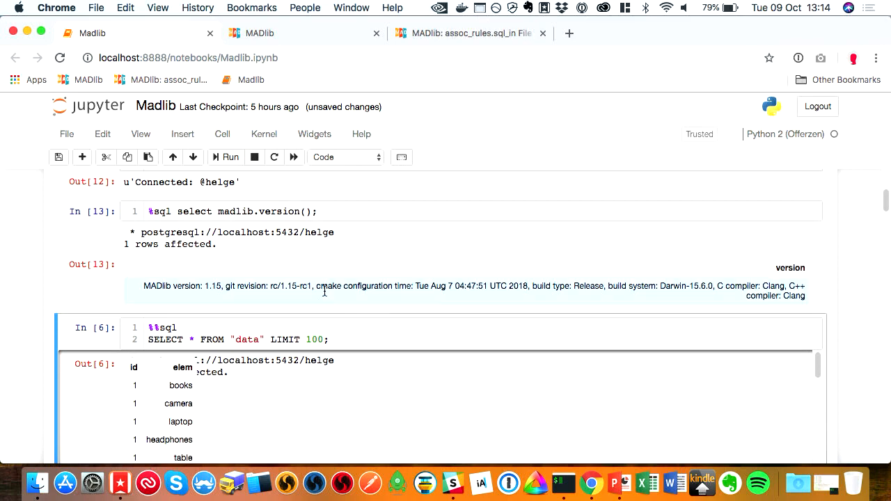
pyautogui.scroll(-3)
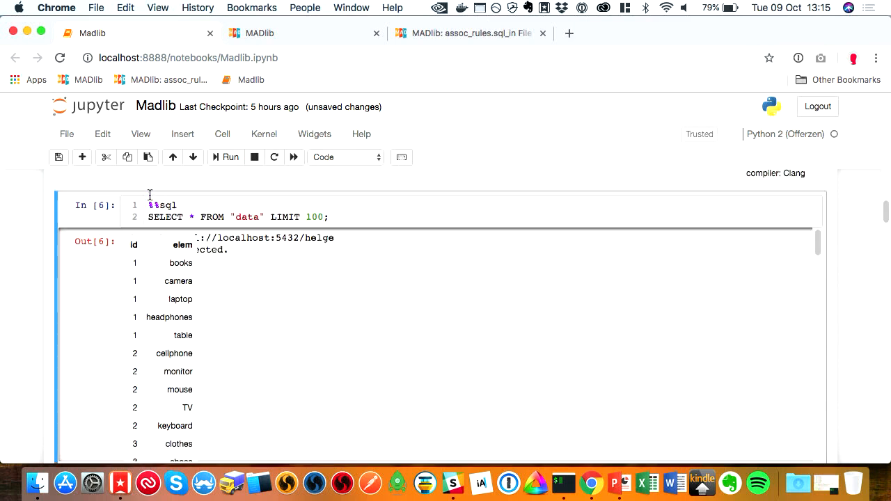
# Rerun the SELECT * FROM "data" LIMIT 100 cell and scroll its 100-row output.
pyautogui.click(180, 205)
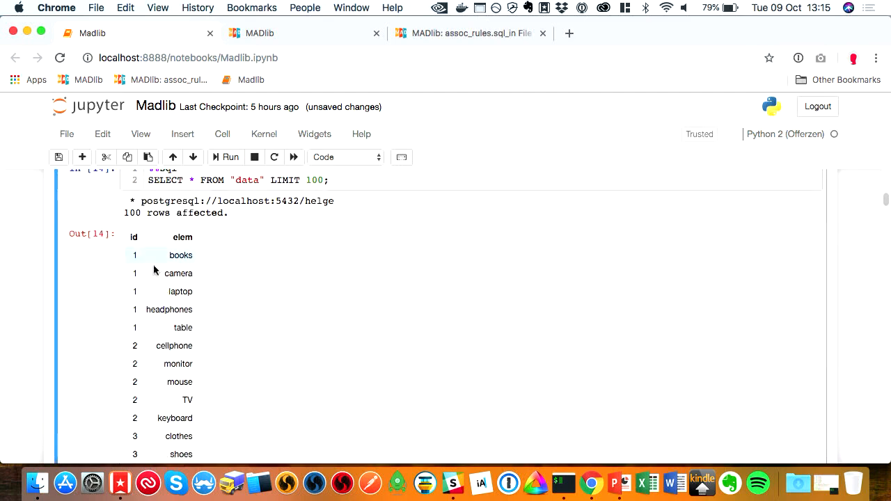
pyautogui.scroll(-3)
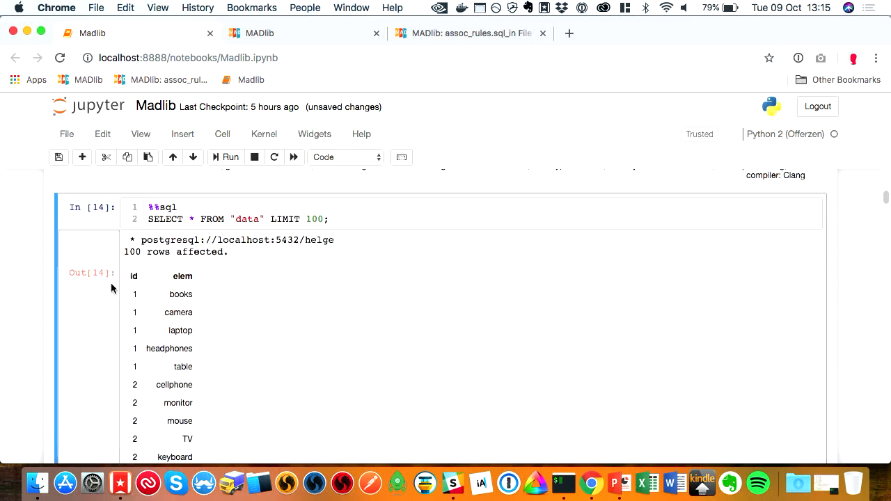
pyautogui.scroll(-3)
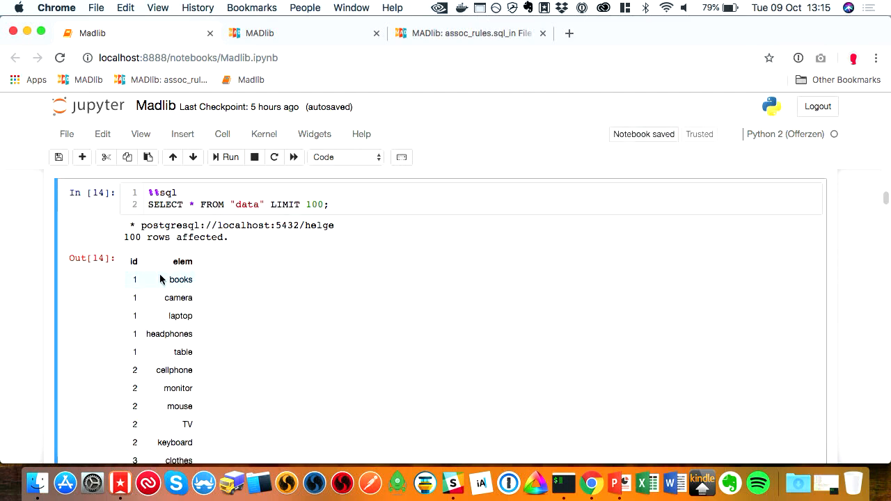
pyautogui.scroll(-3)
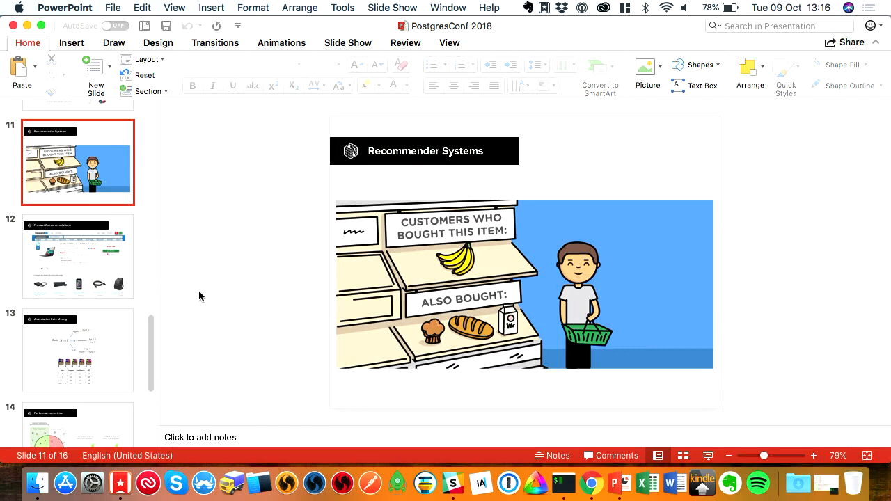
# Select slide 12, Product Recommendations, in the PowerPoint thumbnail pane.
pyautogui.click(78, 255)
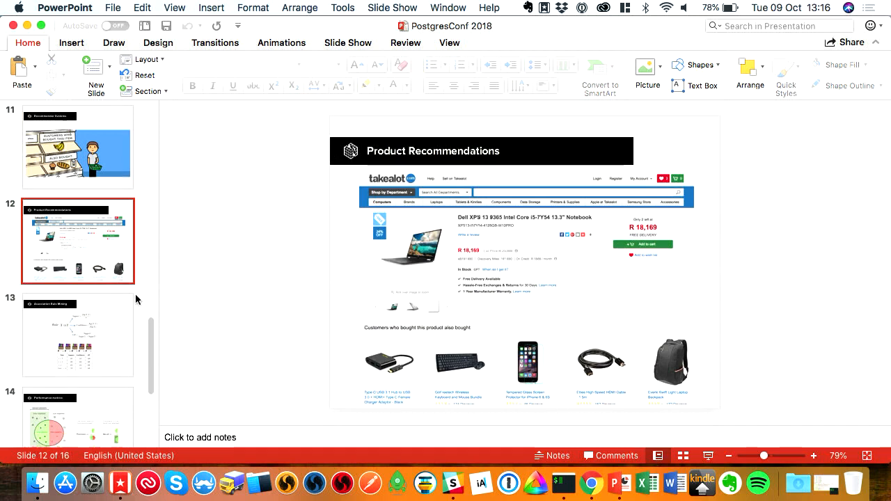
pyautogui.scroll(-3)
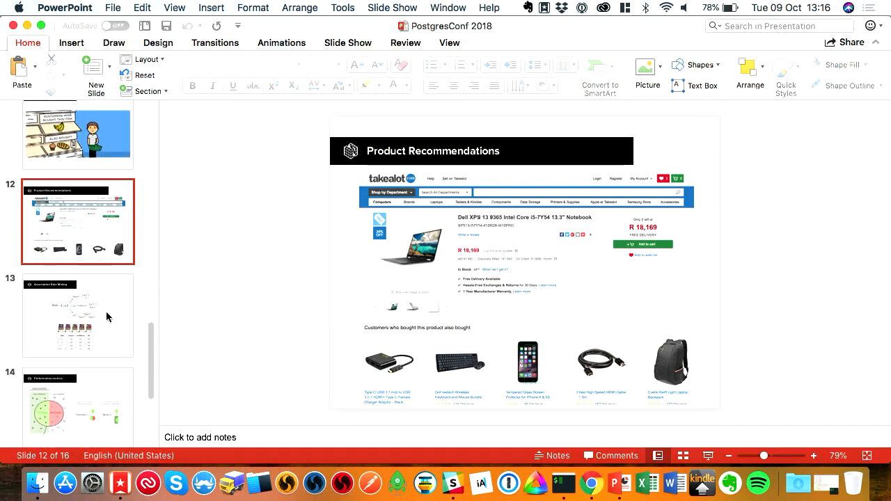
pyautogui.click(56, 494)
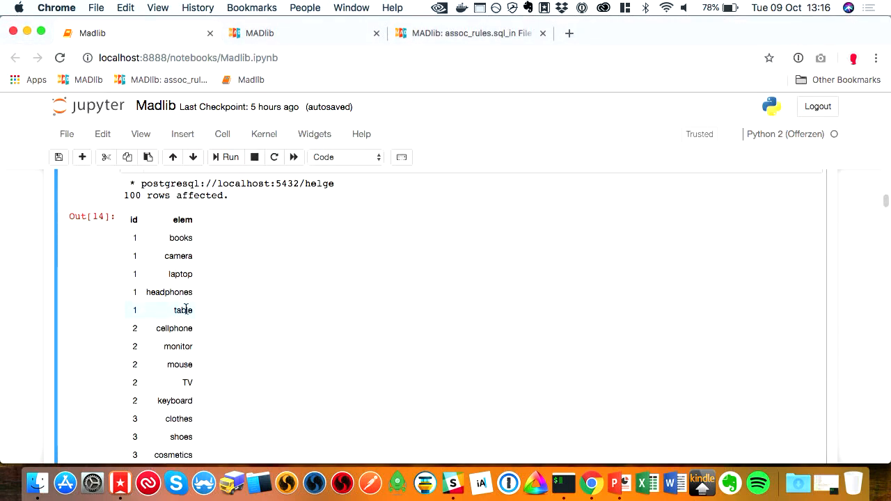
# Scroll through the Out[14] id and elem item table.
pyautogui.scroll(-3)
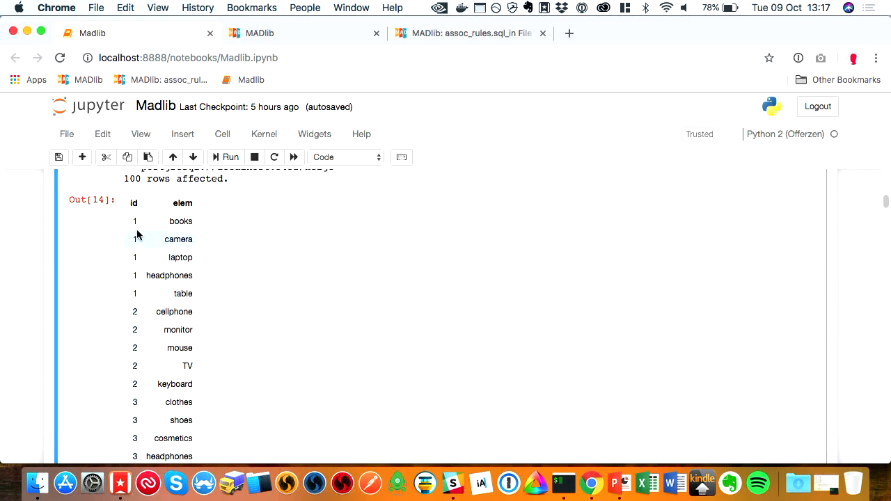
pyautogui.scroll(-3)
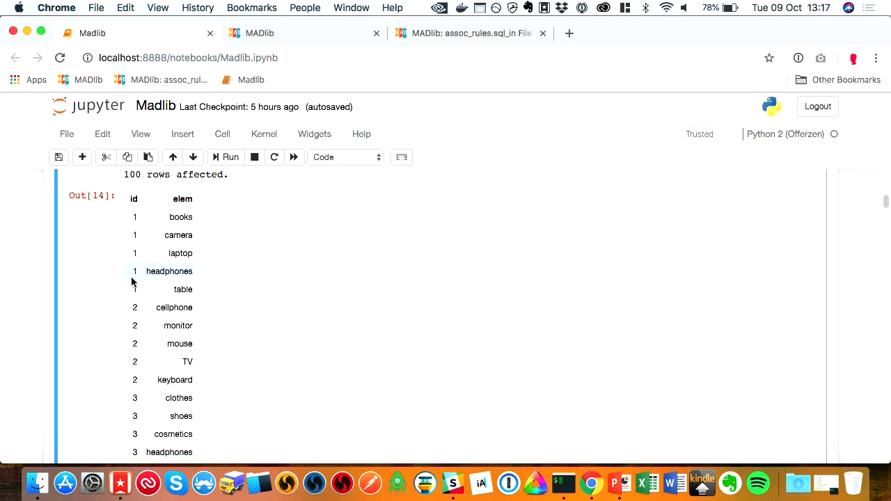
pyautogui.moveTo(151, 286)
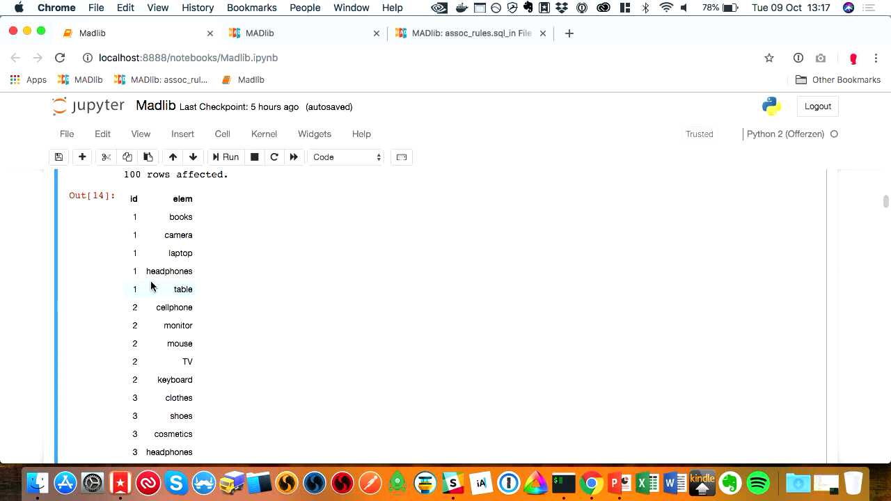
pyautogui.moveTo(146, 283)
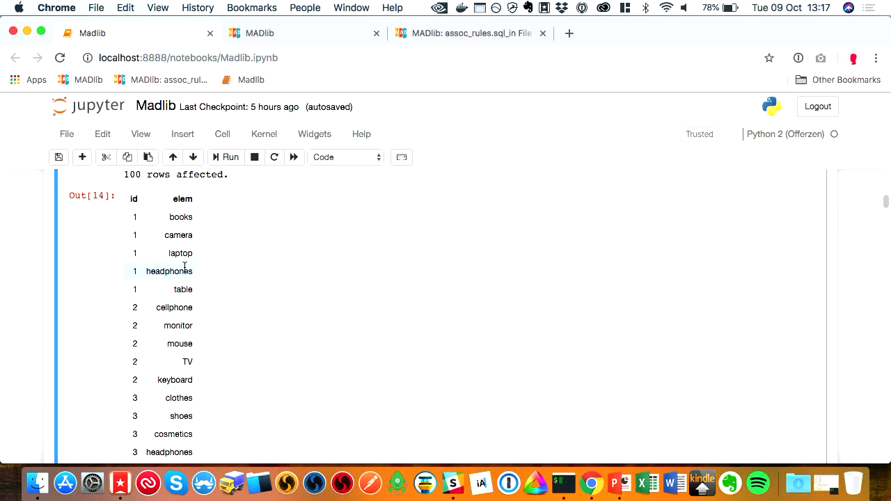
pyautogui.scroll(-3)
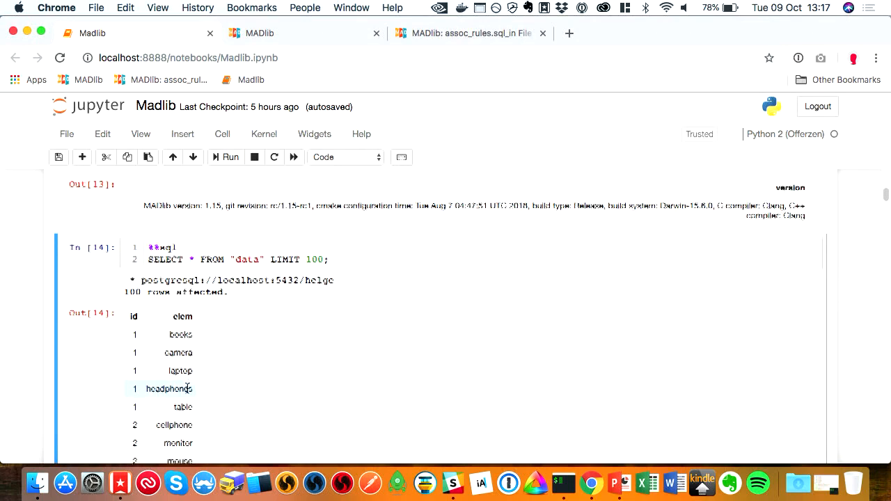
pyautogui.scroll(-3)
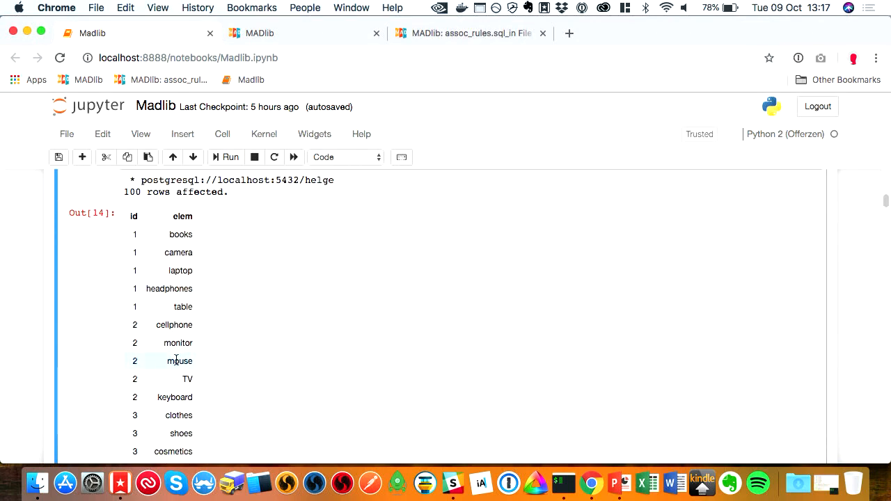
pyautogui.scroll(-3)
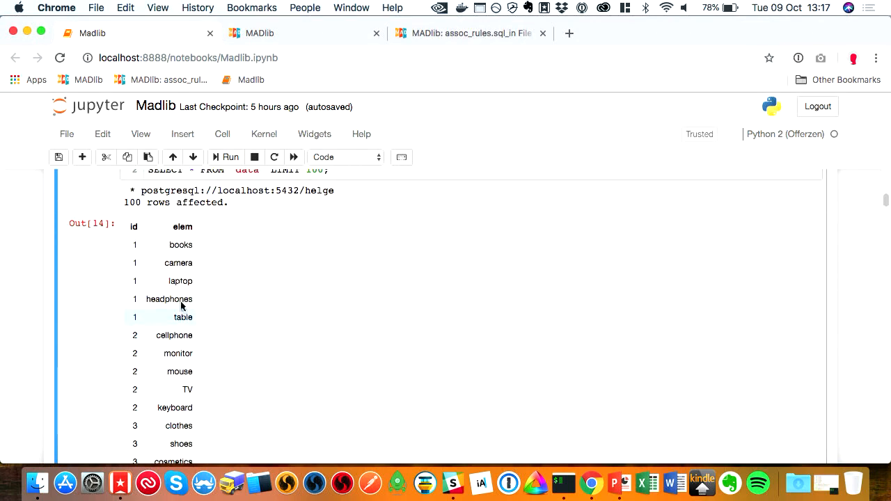
pyautogui.scroll(-3)
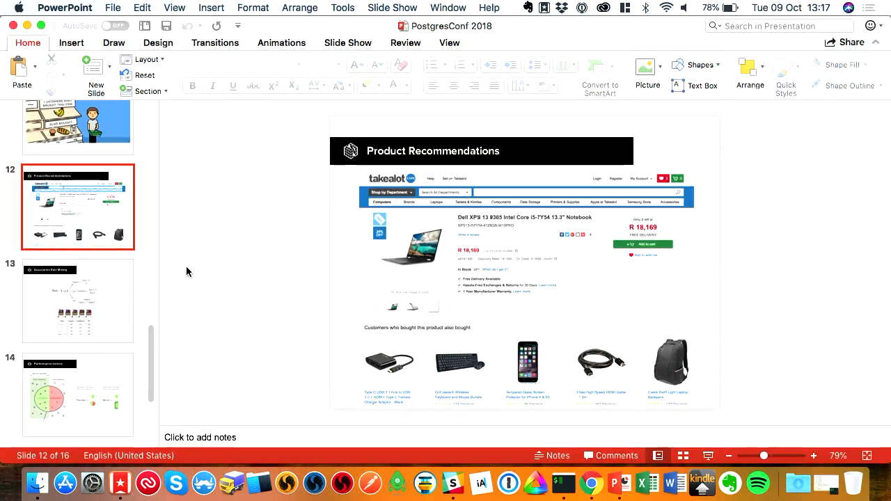
pyautogui.scroll(-3)
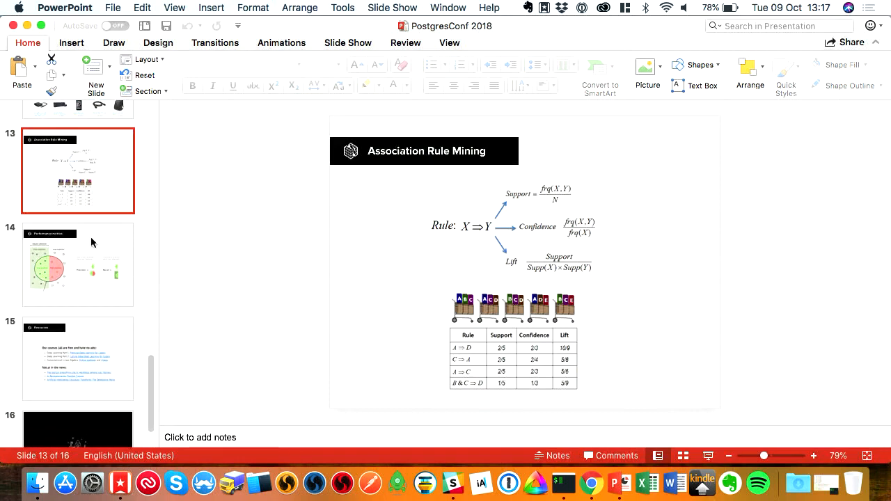
pyautogui.moveTo(92, 242)
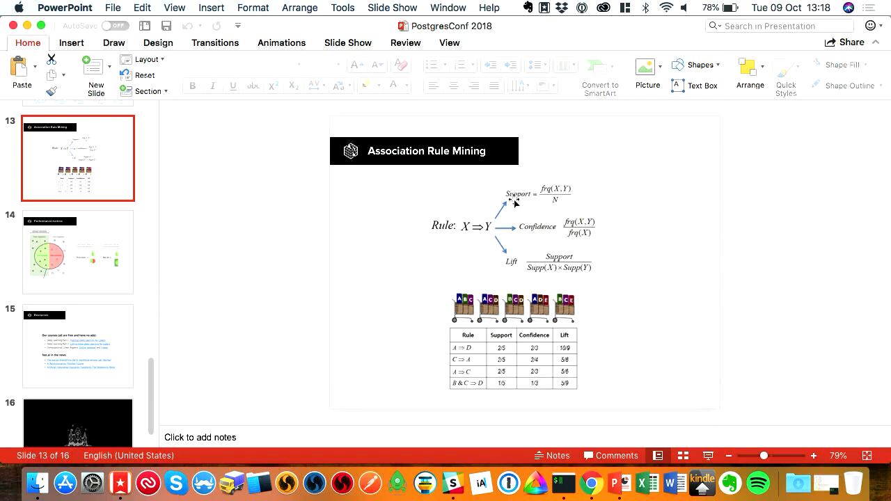
pyautogui.moveTo(563, 193)
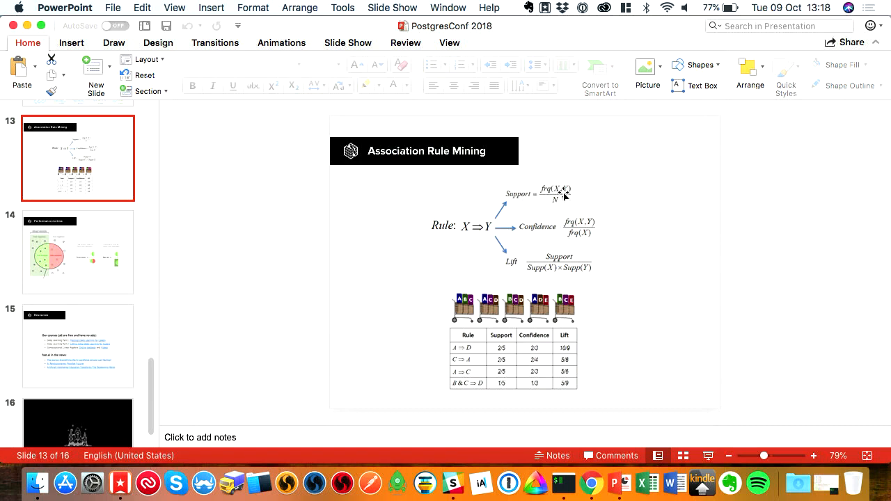
pyautogui.moveTo(553, 200)
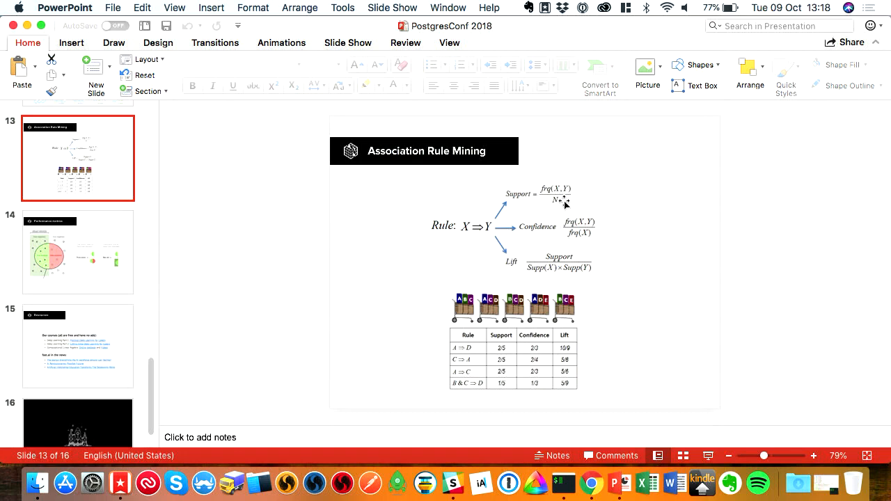
pyautogui.moveTo(603, 200)
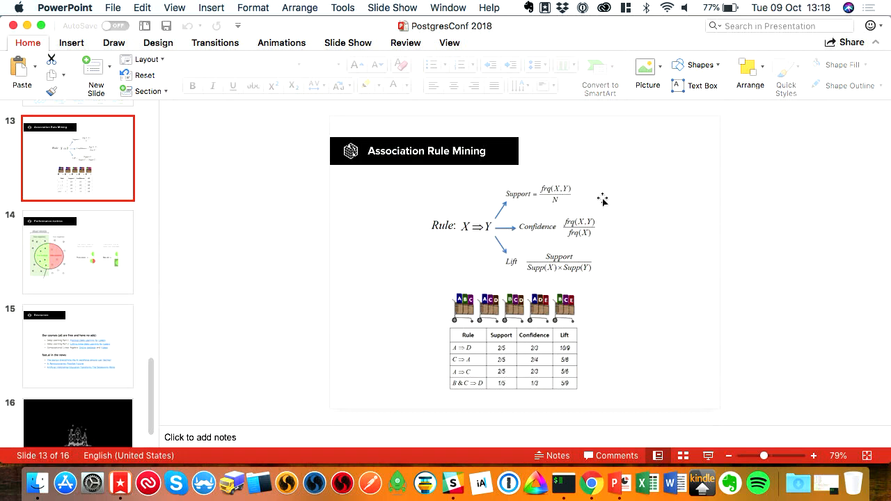
pyautogui.moveTo(565, 201)
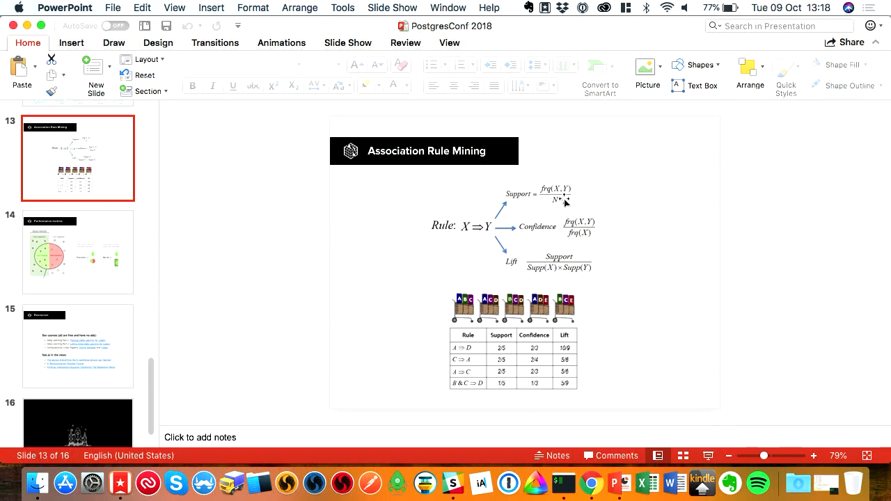
pyautogui.moveTo(553, 205)
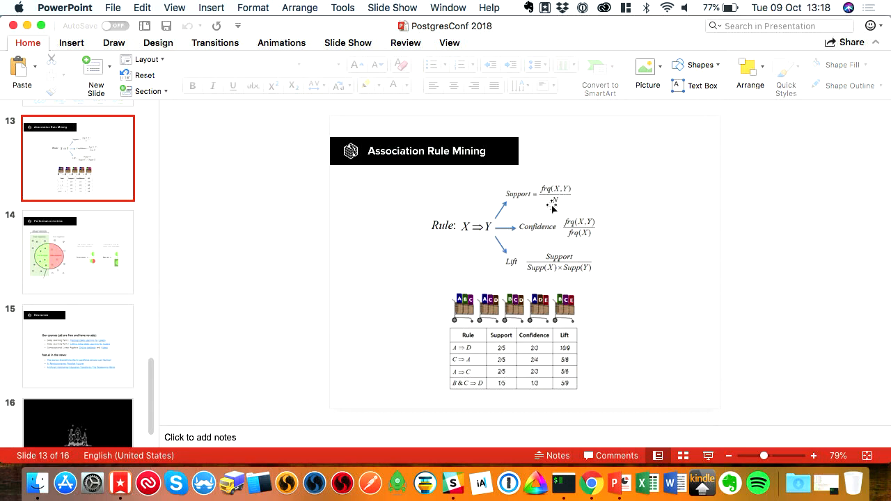
pyautogui.moveTo(534, 263)
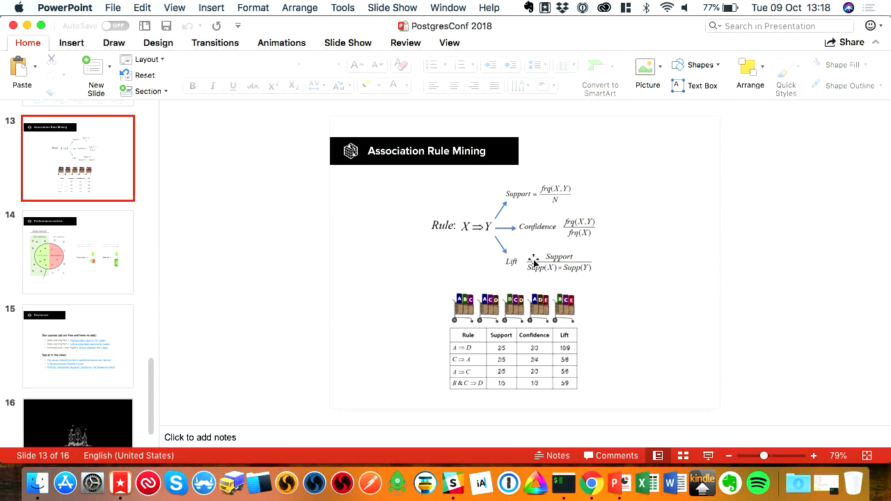
pyautogui.moveTo(549, 248)
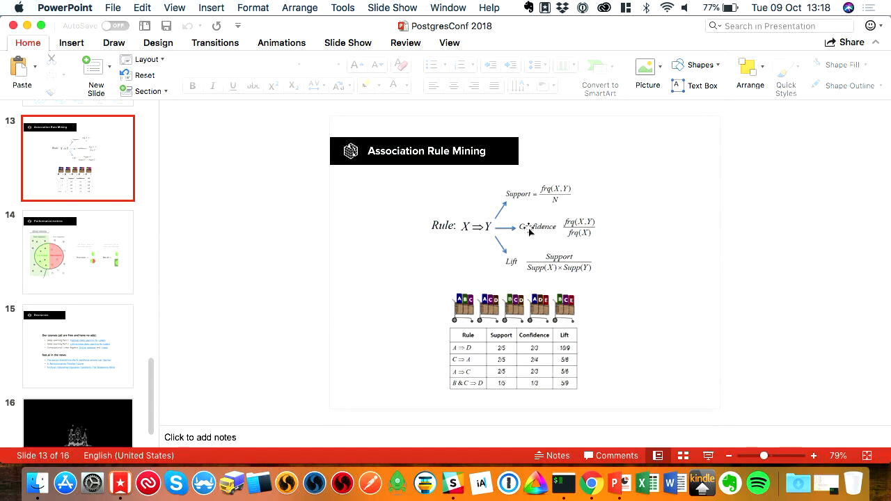
pyautogui.moveTo(593, 222)
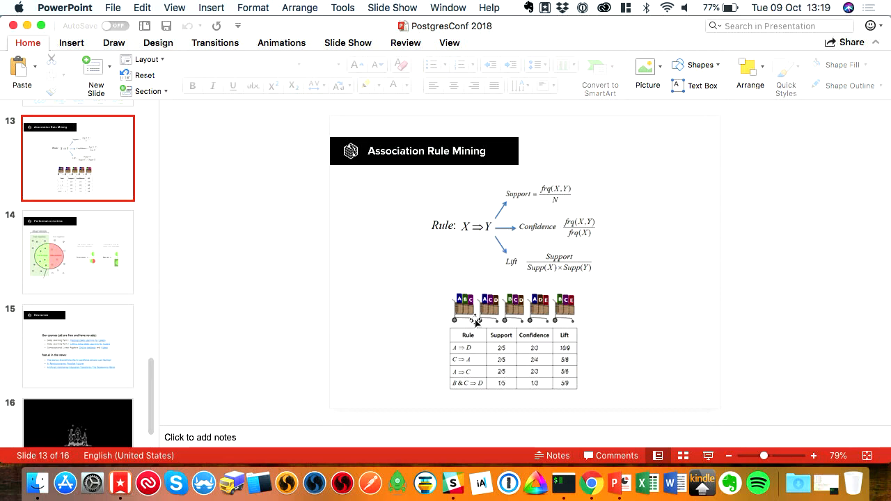
pyautogui.moveTo(599, 224)
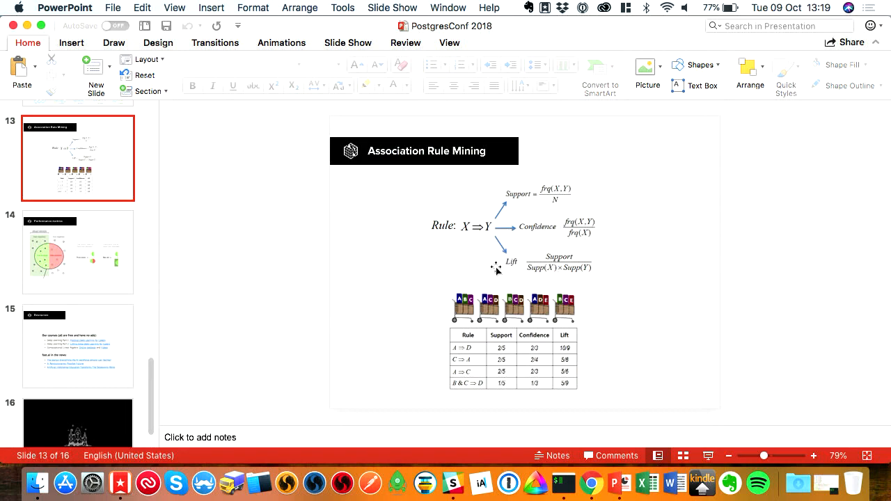
pyautogui.moveTo(513, 266)
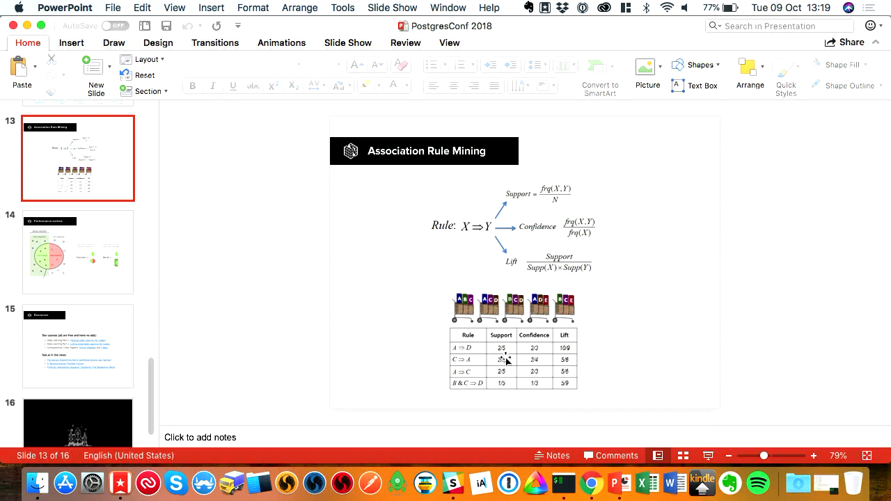
pyautogui.moveTo(473, 346)
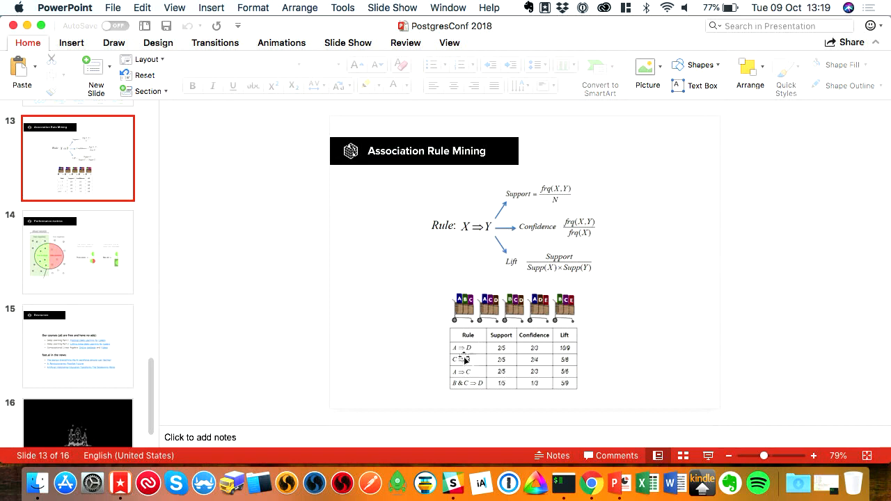
pyautogui.moveTo(476, 309)
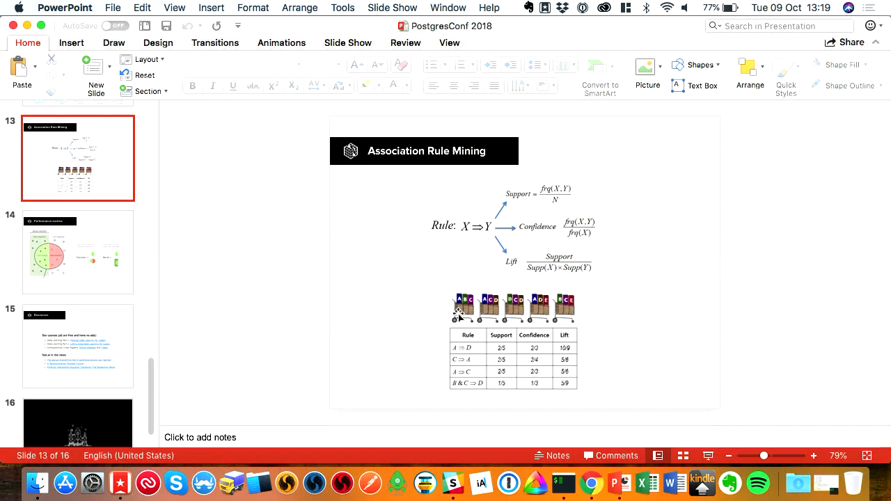
pyautogui.moveTo(581, 301)
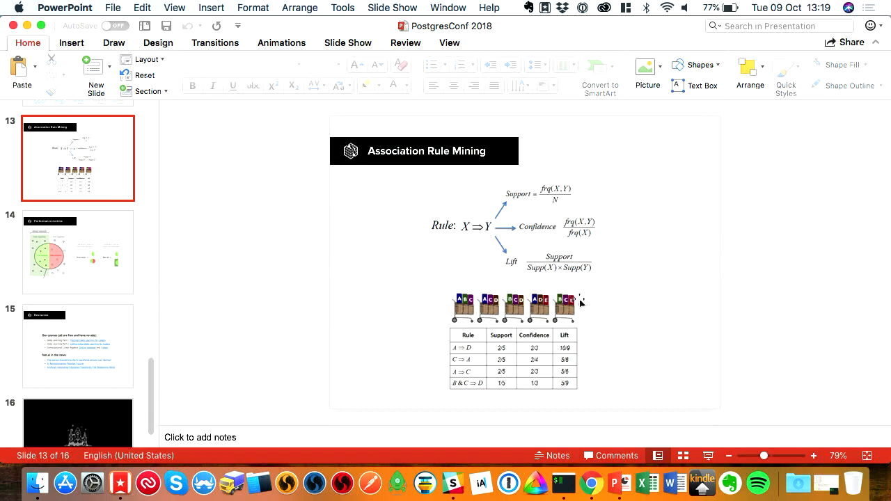
pyautogui.moveTo(477, 346)
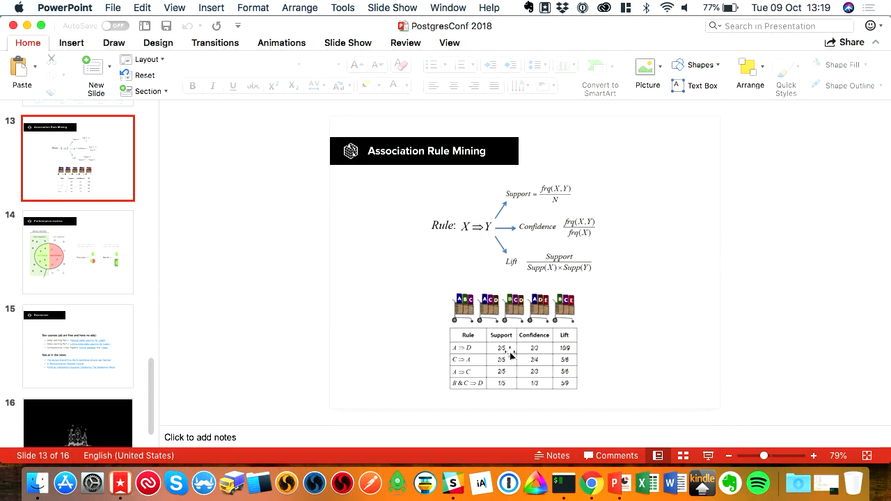
pyautogui.moveTo(517, 304)
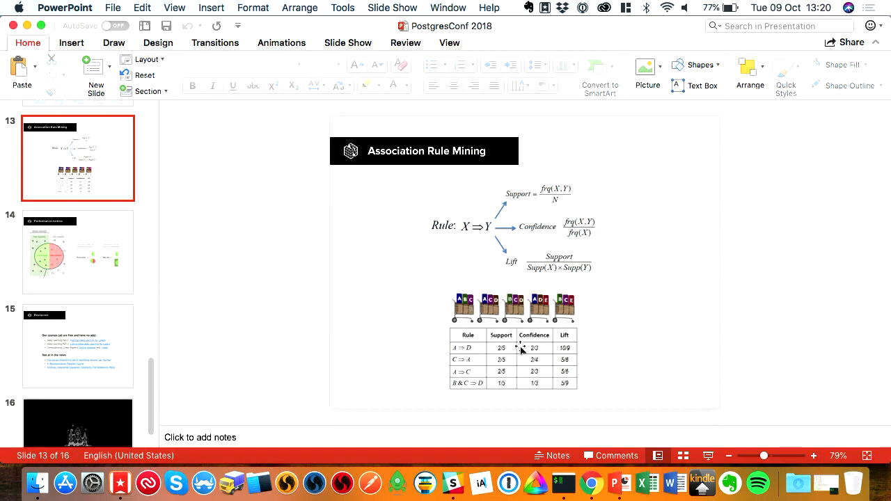
pyautogui.moveTo(549, 353)
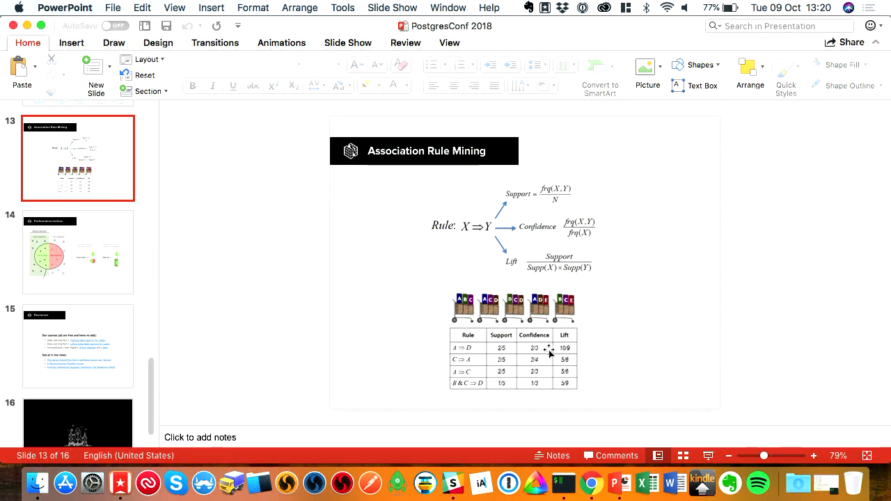
pyautogui.moveTo(505, 327)
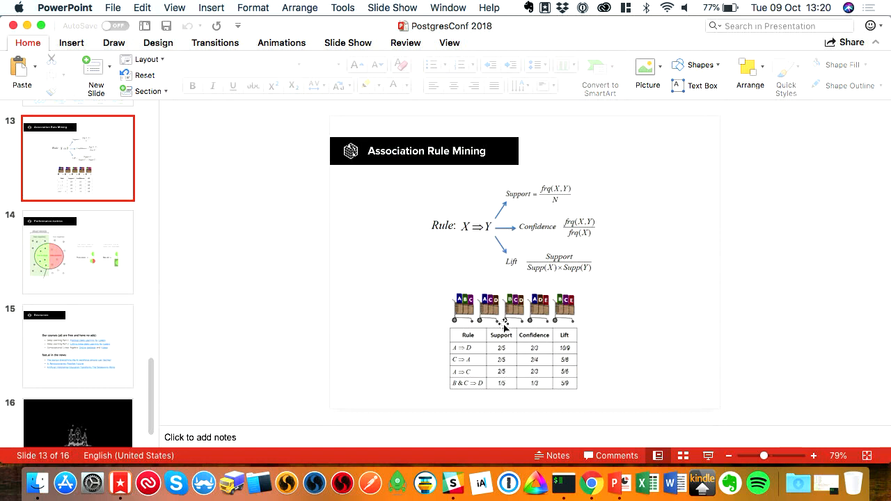
pyautogui.moveTo(501, 306)
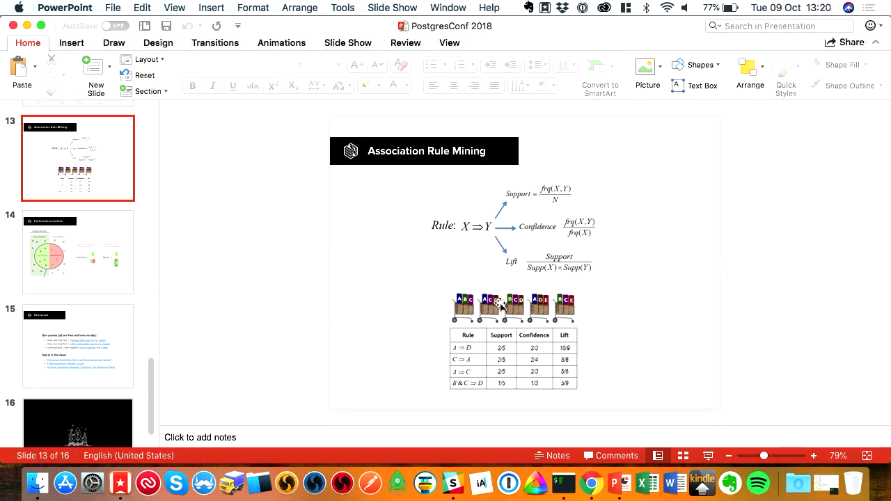
pyautogui.moveTo(497, 314)
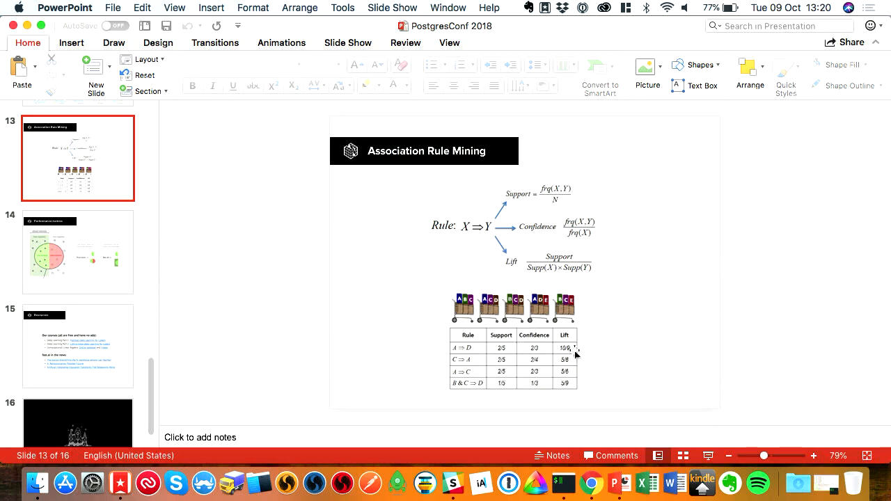
pyautogui.moveTo(587, 352)
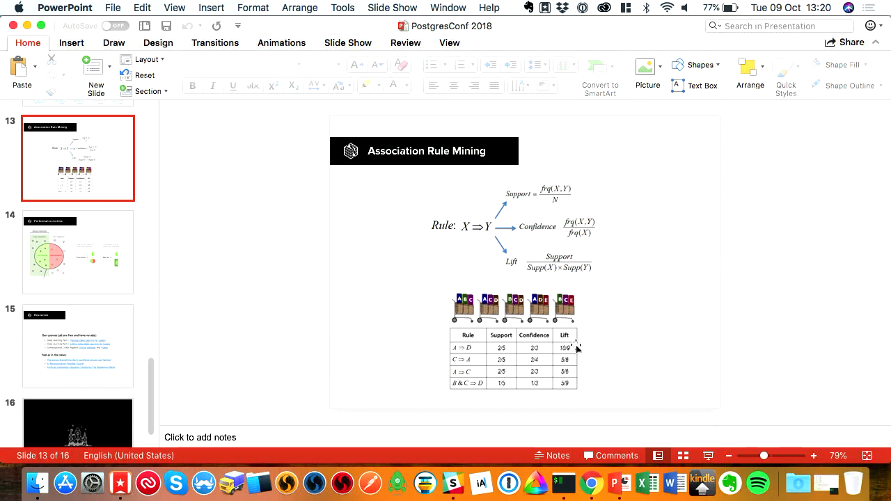
pyautogui.moveTo(580, 350)
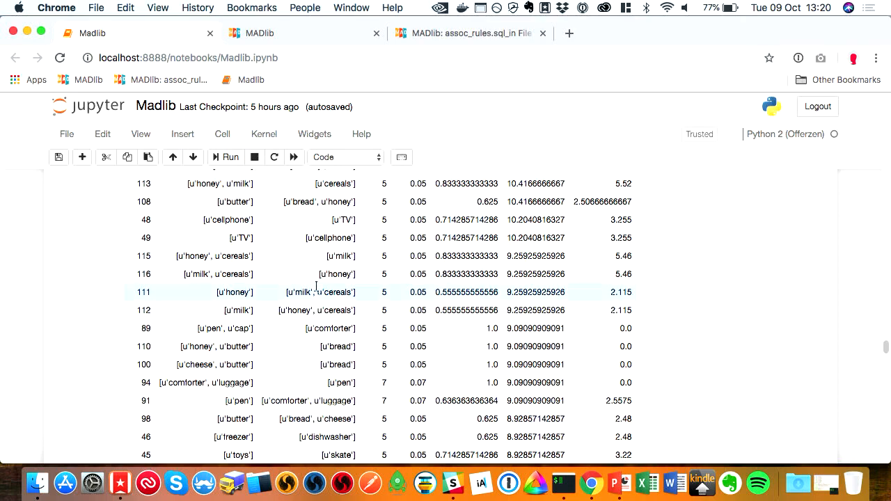
# Highlight assoc_rules in cell In [7] and open its MADlib documentation tab.
pyautogui.scroll(-3)
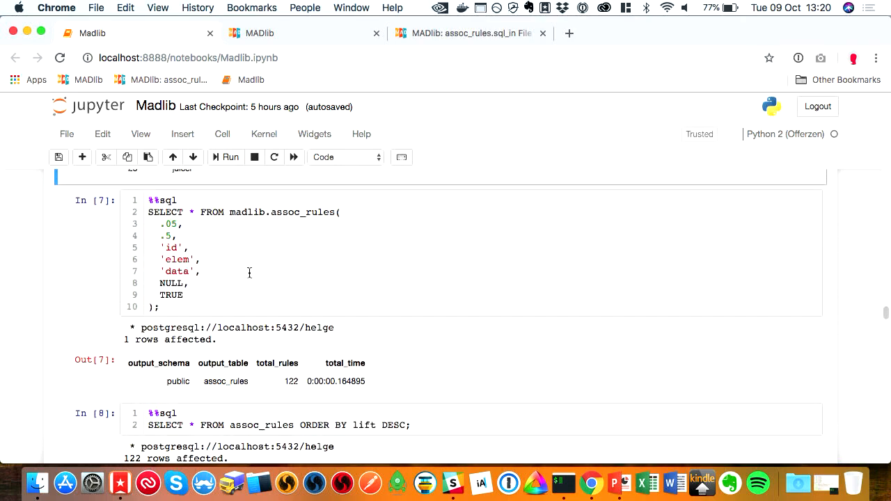
pyautogui.click(271, 212)
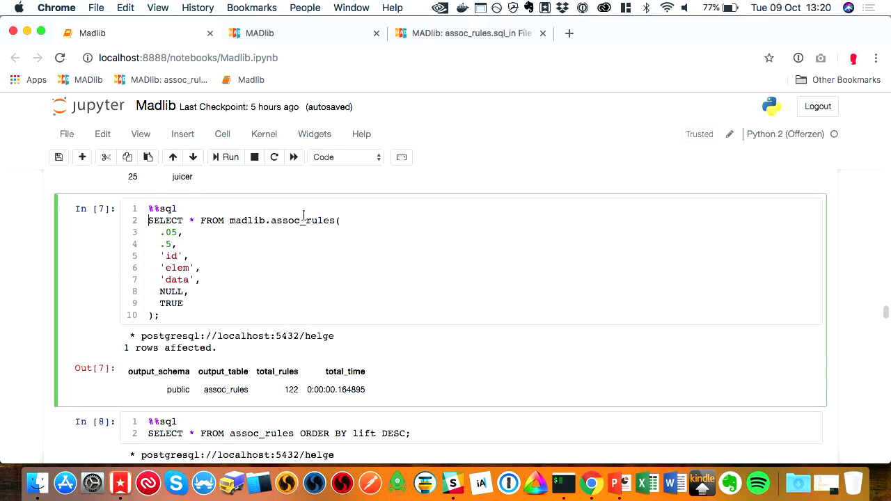
pyautogui.doubleClick(302, 220)
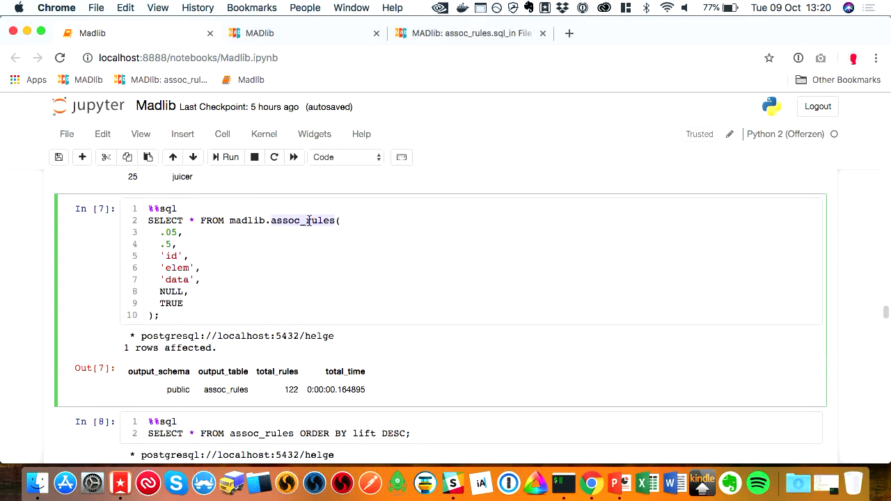
pyautogui.click(471, 32)
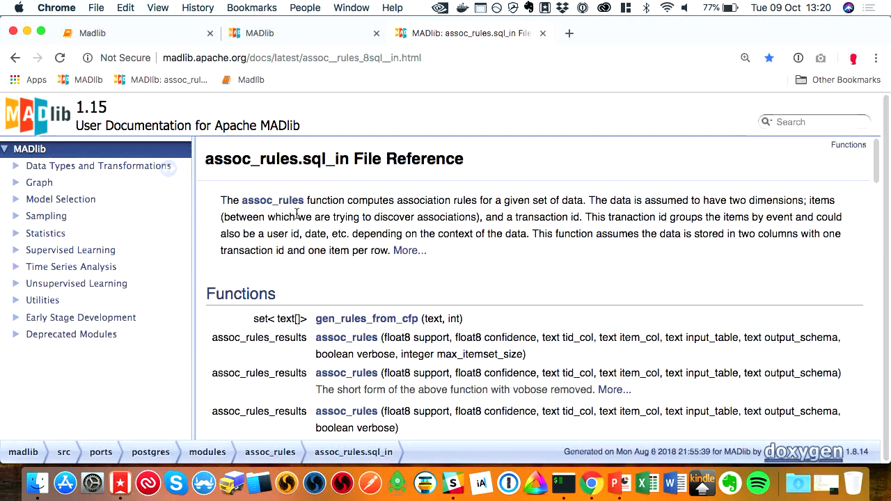
# Scroll the assoc_rules.sql_in reference down to its detailed description.
pyautogui.scroll(-3)
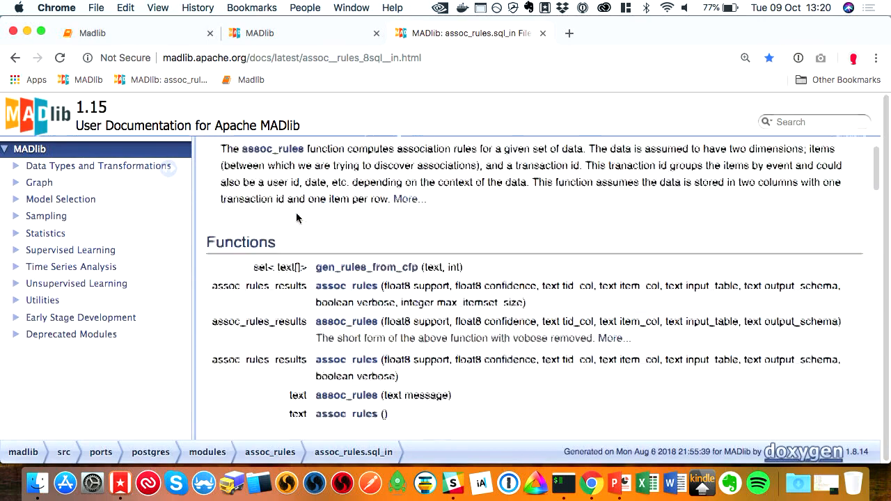
pyautogui.scroll(-3)
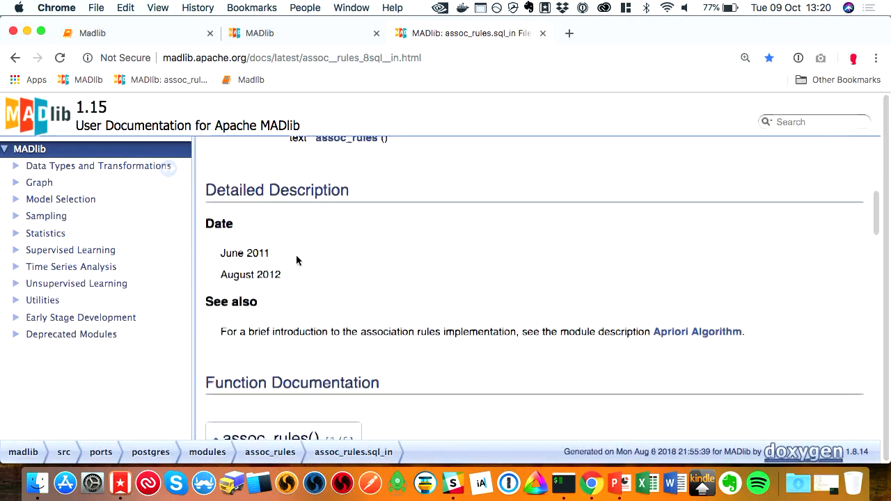
pyautogui.scroll(-3)
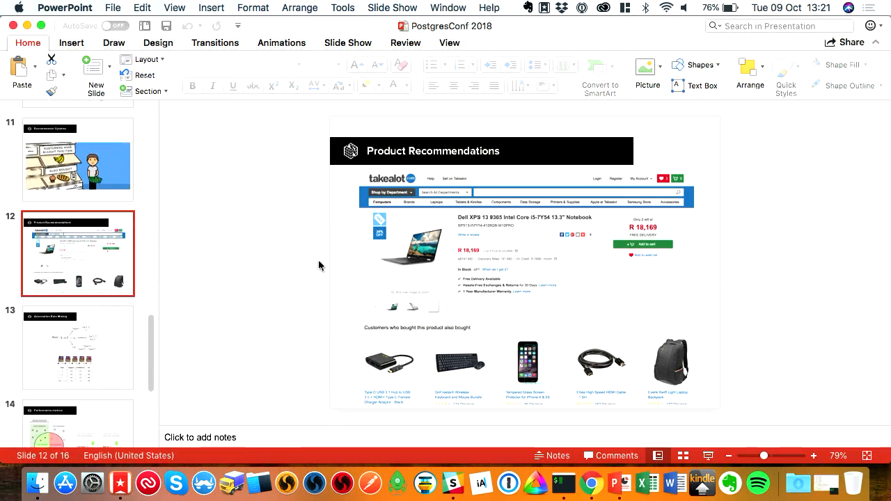
# Return to the assoc_rules documentation tab showing the signature and Parameters section.
pyautogui.scroll(-3)
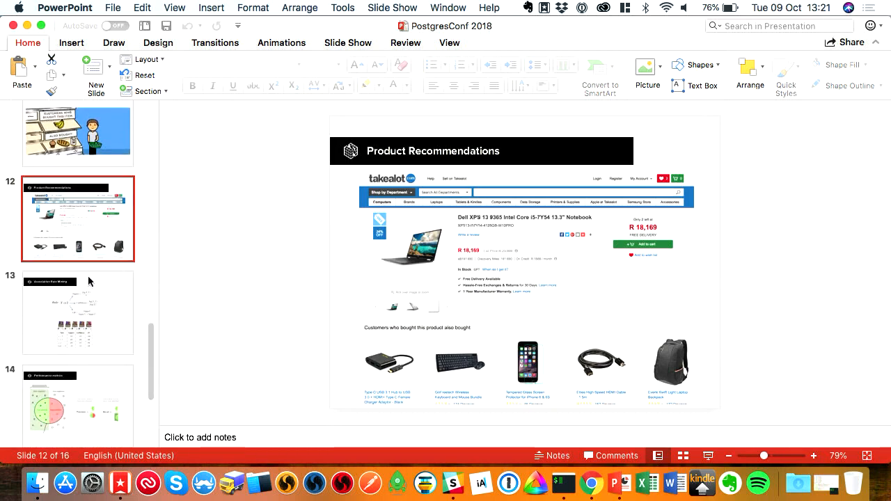
pyautogui.moveTo(89, 282)
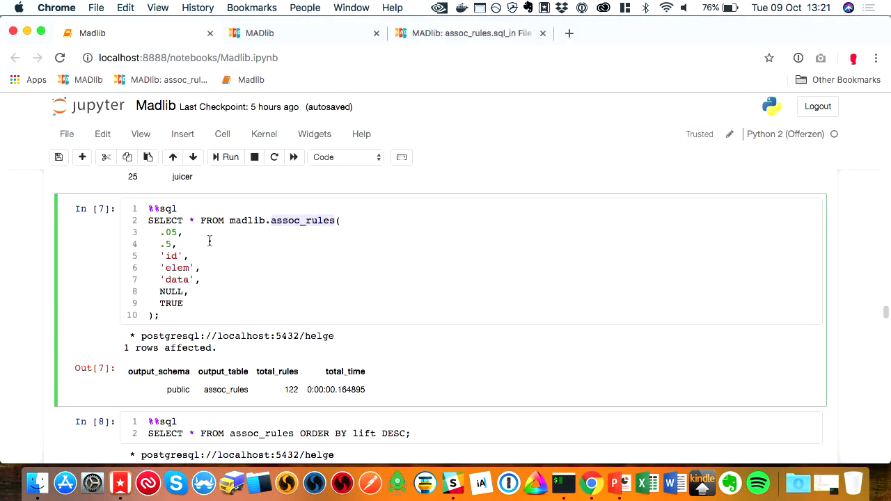
pyautogui.click(471, 32)
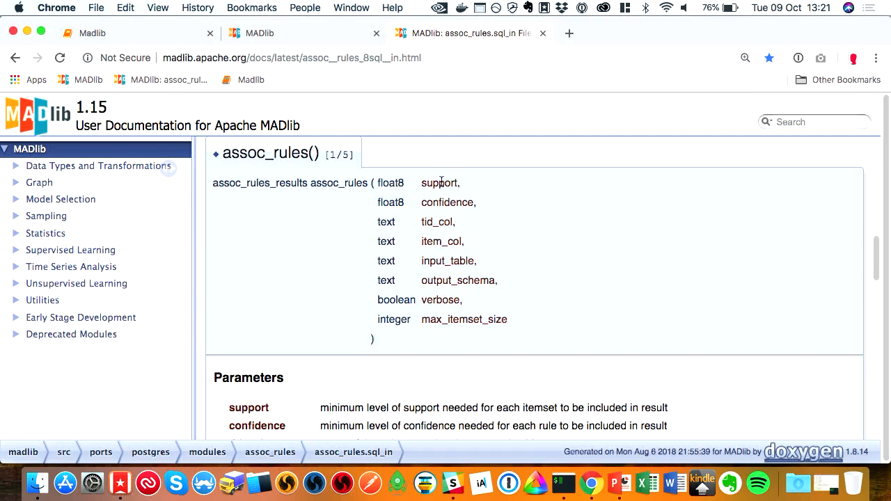
pyautogui.moveTo(456, 250)
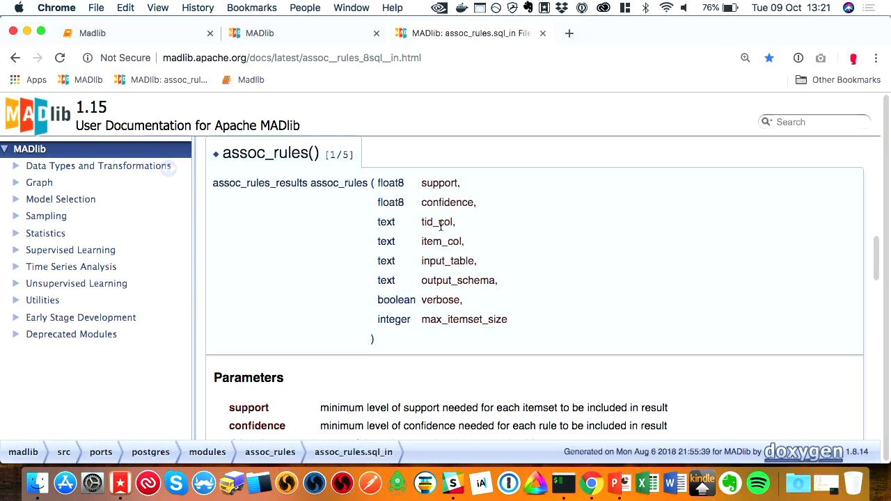
pyautogui.moveTo(376, 241)
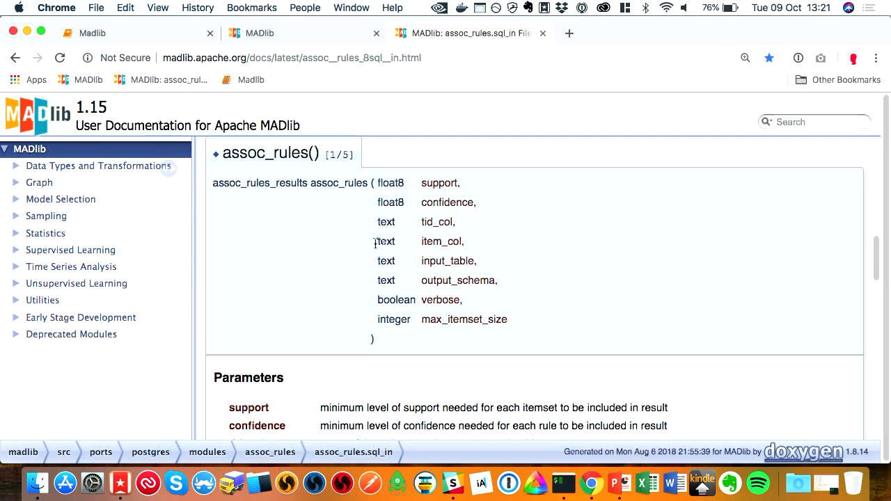
pyautogui.moveTo(440, 225)
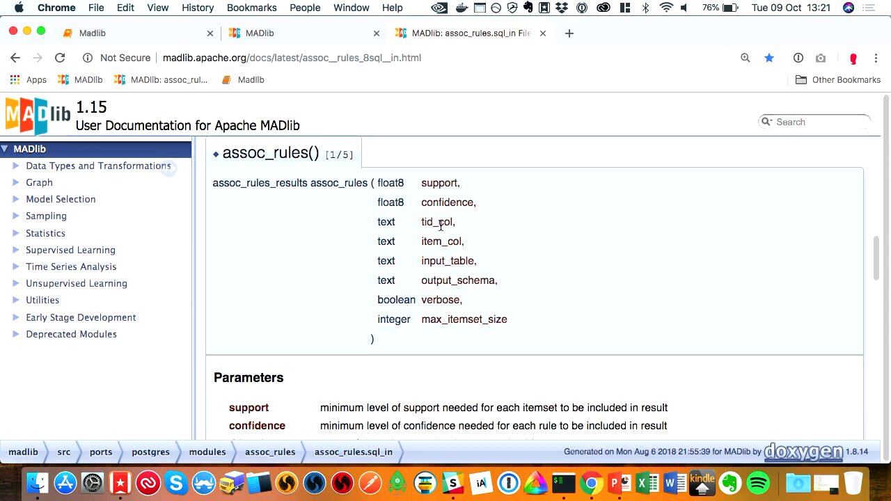
pyautogui.moveTo(451, 260)
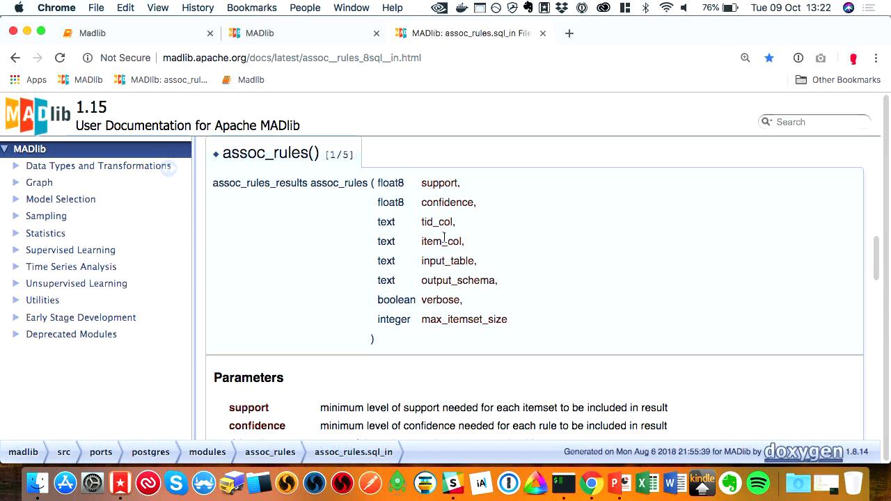
# Review the assoc_rules signature parameters, from support down to max_itemset_size.
pyautogui.scroll(-3)
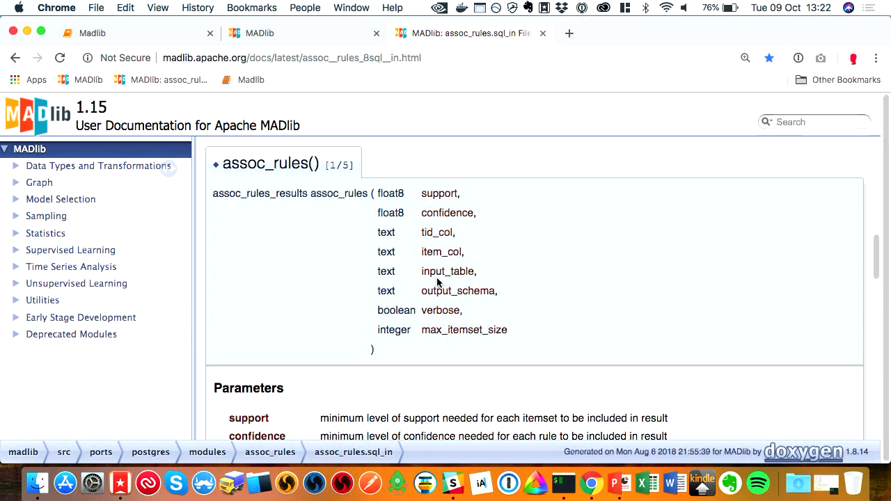
pyautogui.moveTo(462, 327)
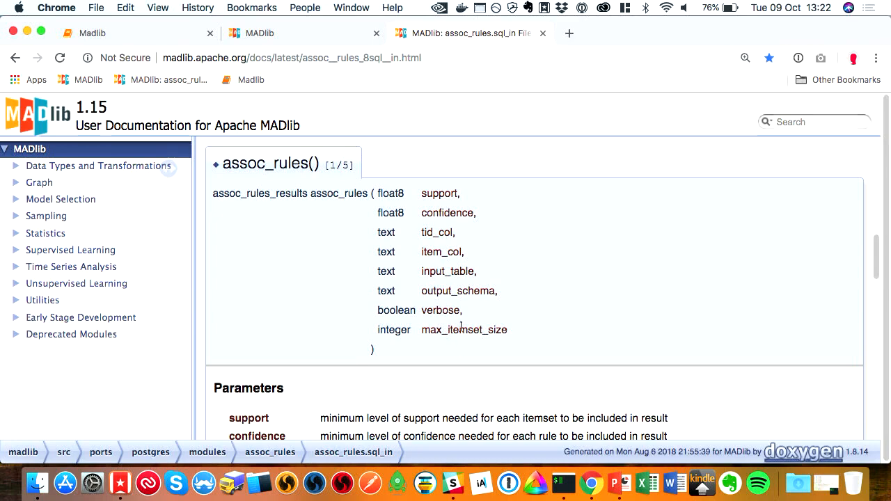
pyautogui.scroll(-3)
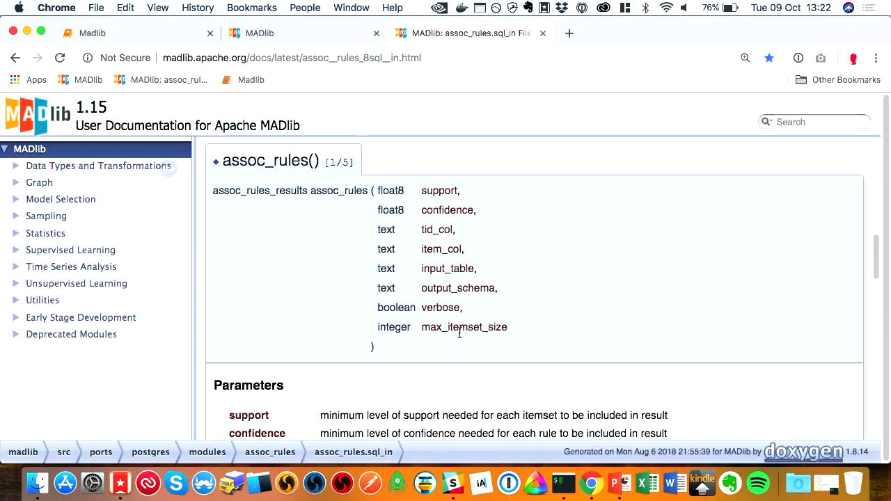
pyautogui.moveTo(416, 288)
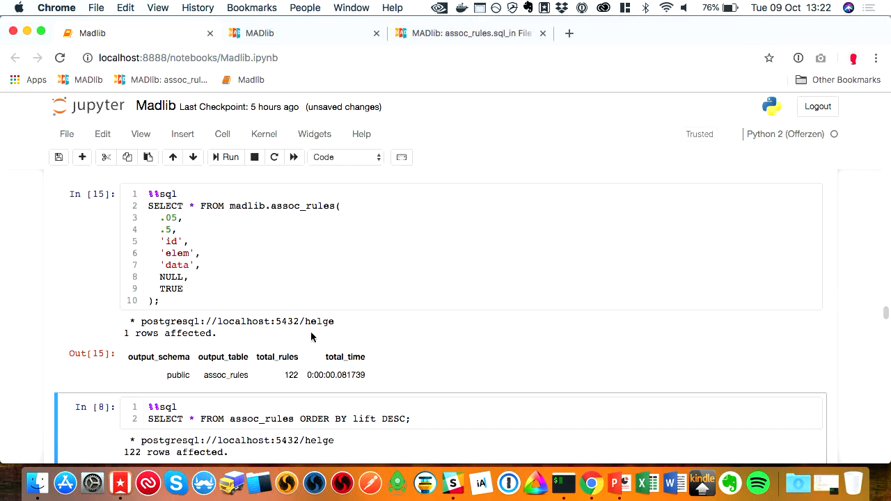
# Scroll through all 122 association rules sorted by lift, highest first.
pyautogui.scroll(-3)
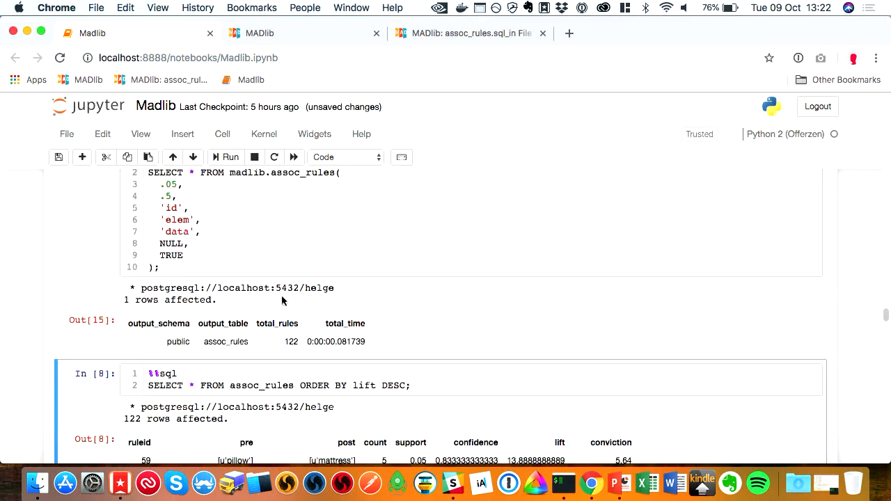
pyautogui.scroll(-3)
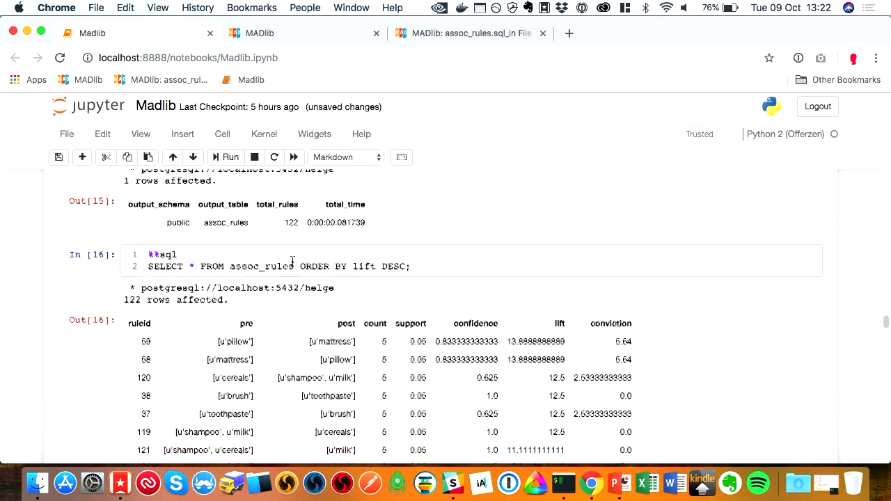
pyautogui.scroll(-3)
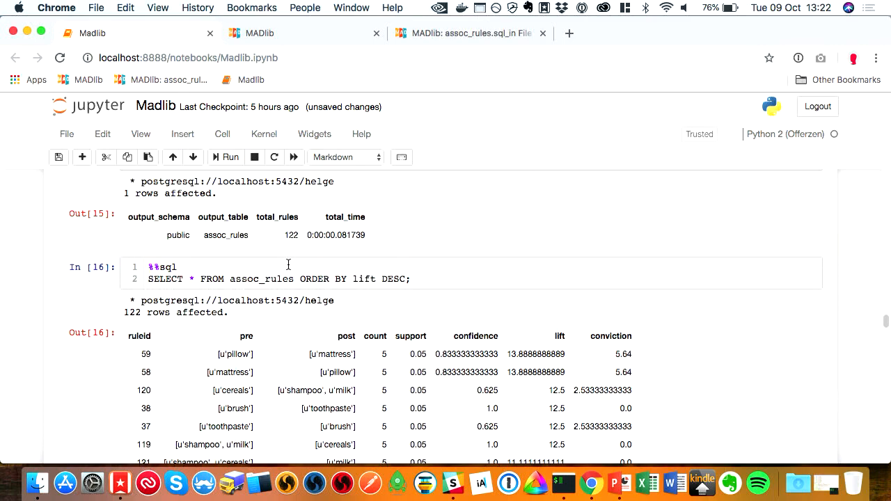
pyautogui.scroll(-3)
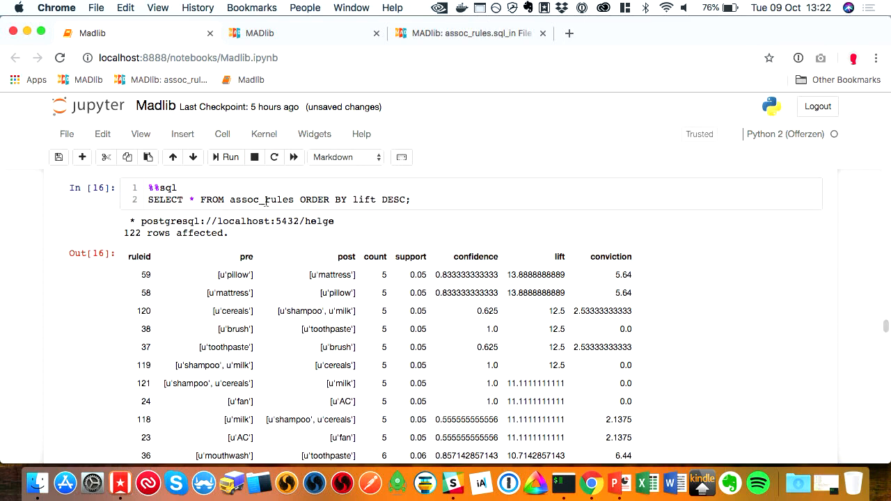
pyautogui.scroll(-3)
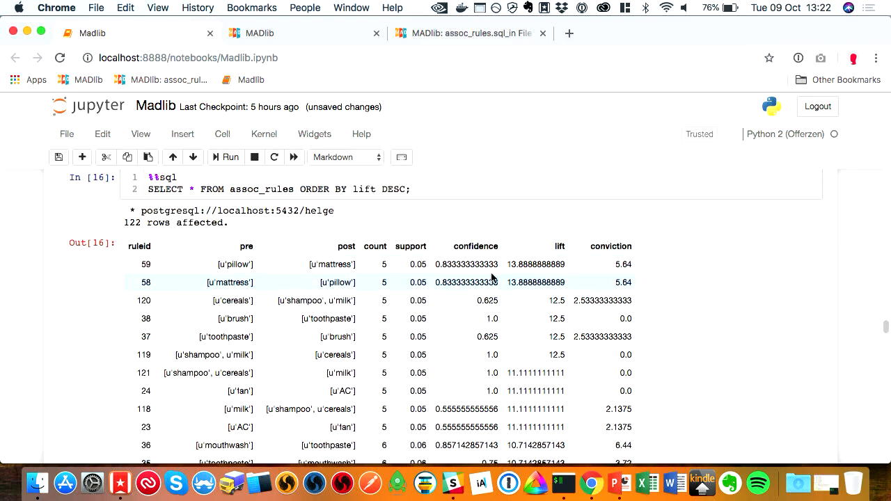
pyautogui.moveTo(477, 318)
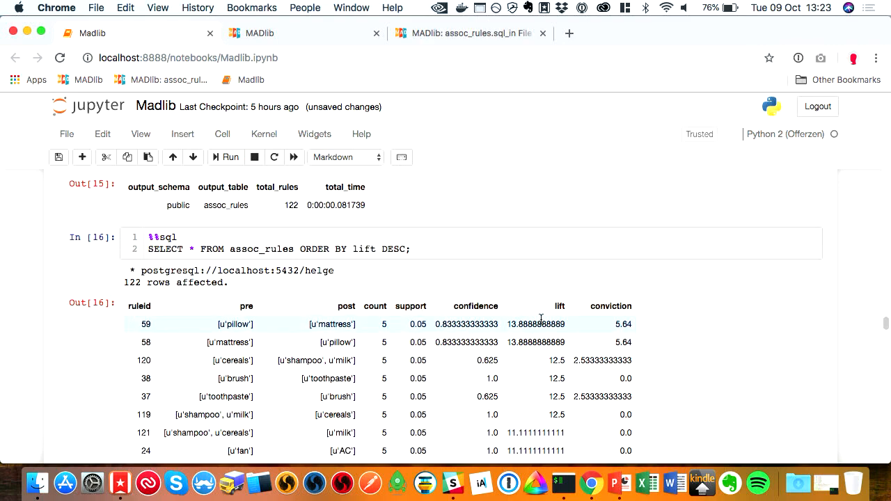
pyautogui.scroll(-3)
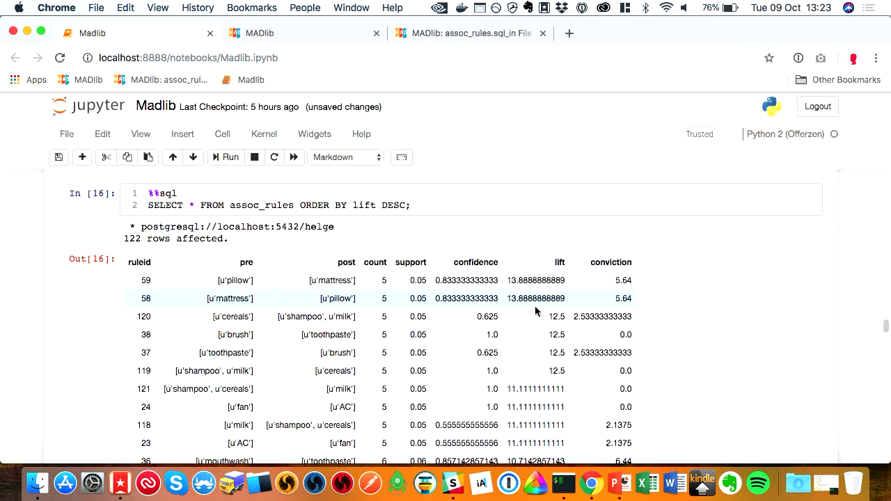
pyautogui.scroll(-3)
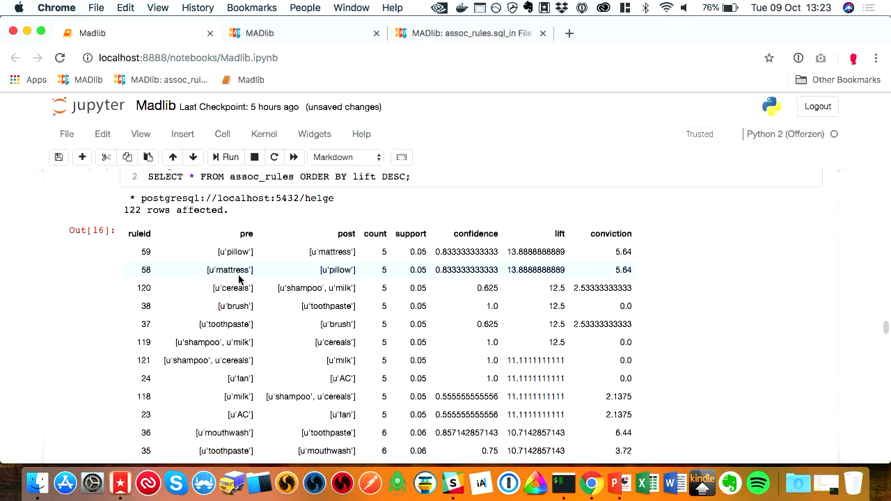
pyautogui.scroll(-3)
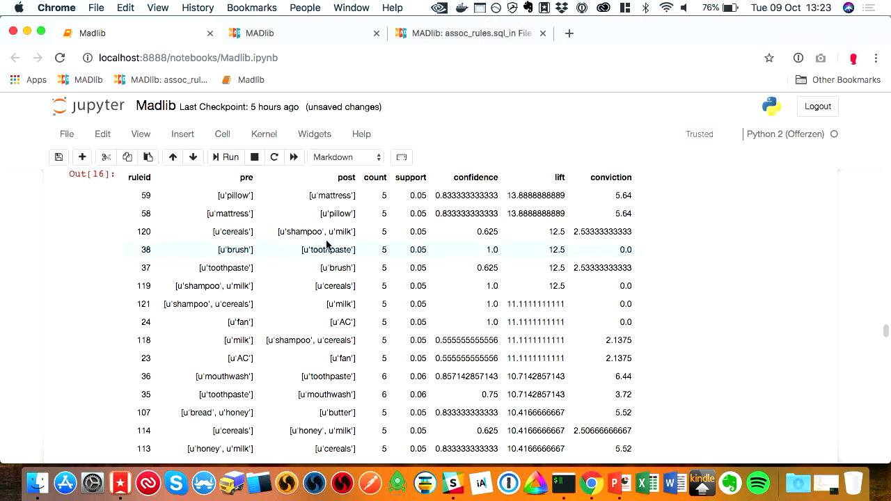
pyautogui.scroll(-3)
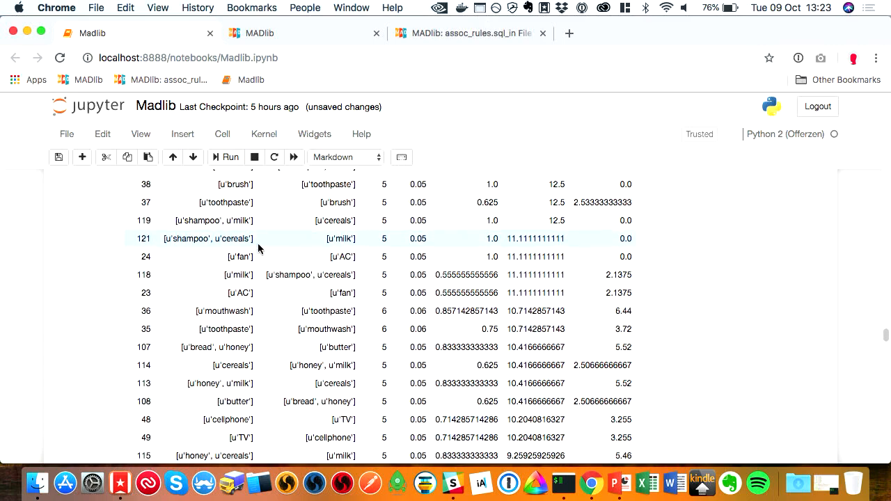
pyautogui.scroll(-3)
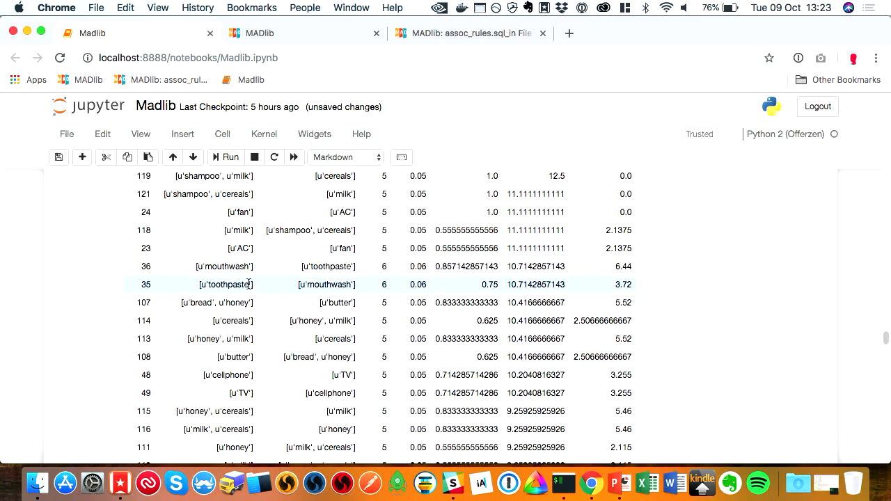
pyautogui.scroll(-3)
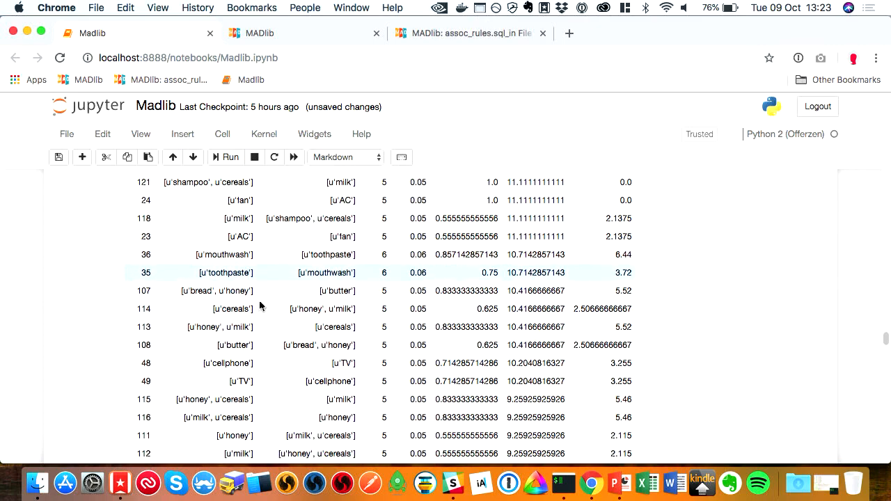
pyautogui.scroll(-3)
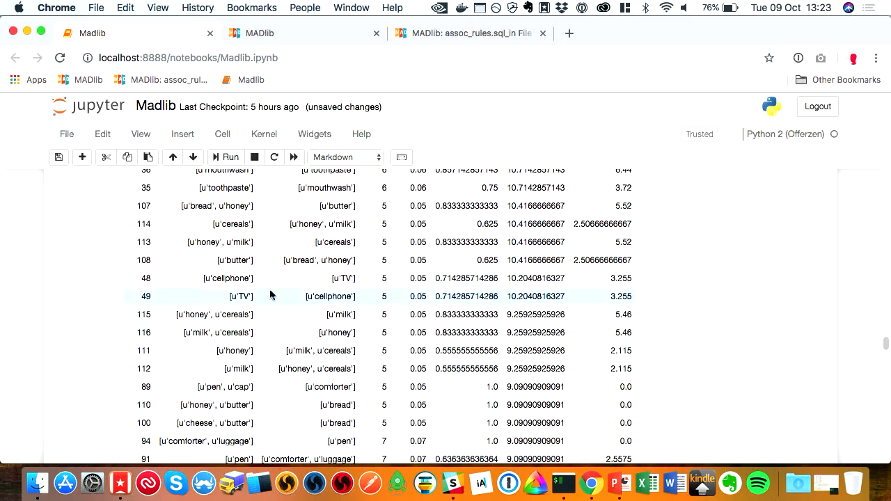
pyautogui.moveTo(318, 224)
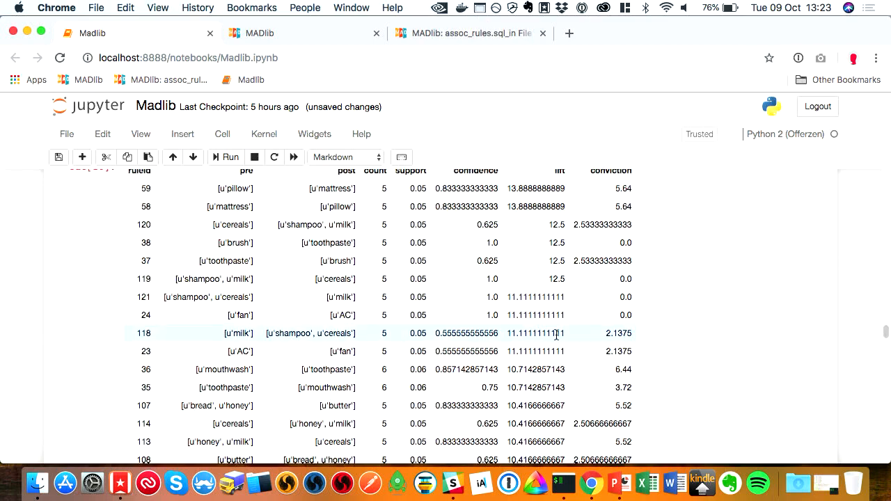
pyautogui.scroll(-3)
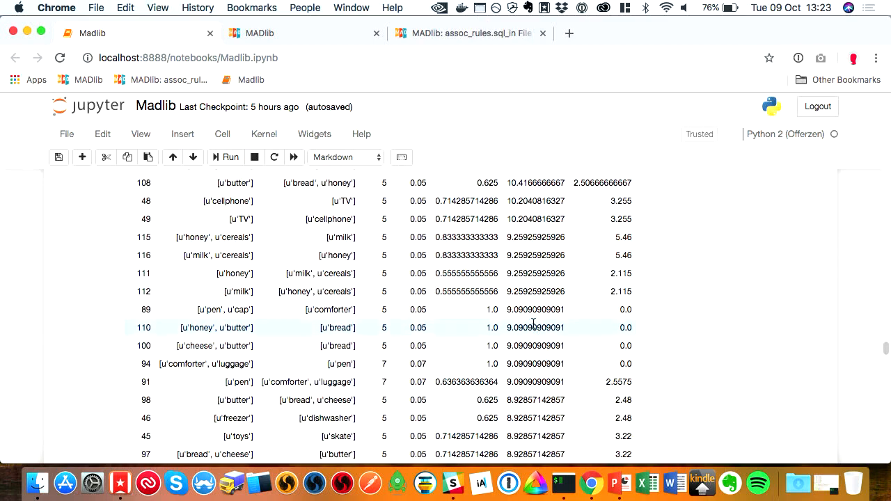
pyautogui.scroll(-3)
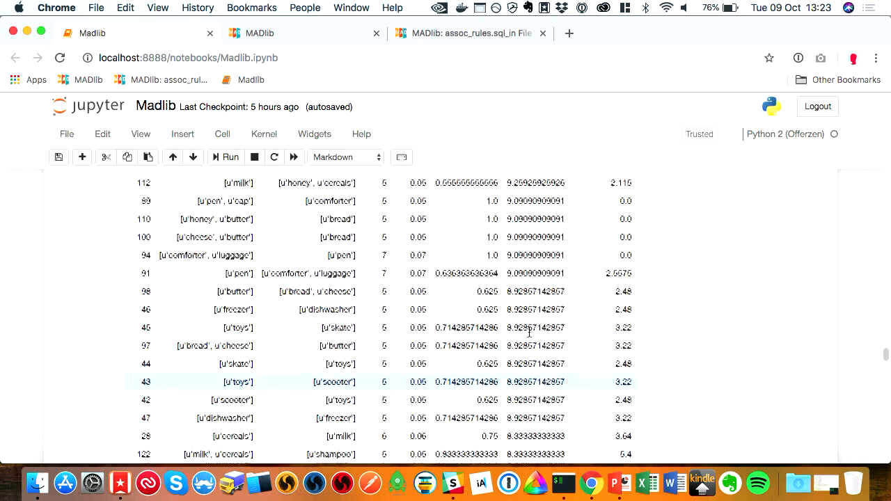
pyautogui.scroll(-3)
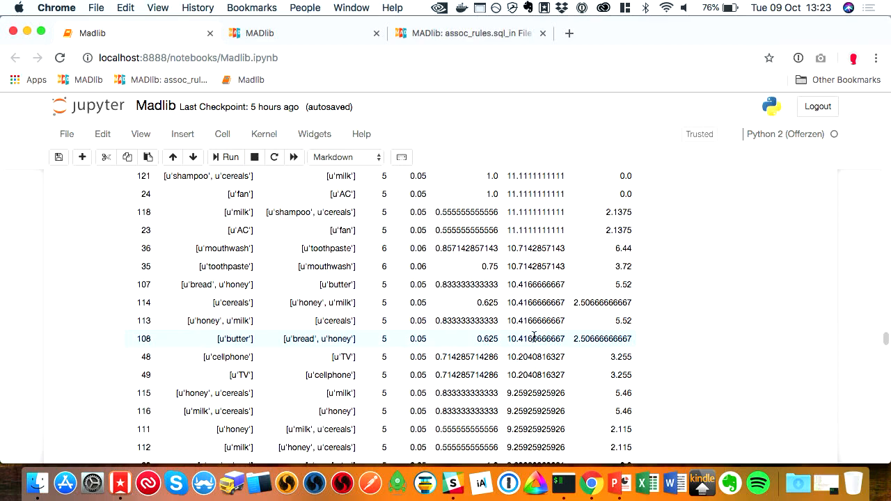
pyautogui.scroll(-3)
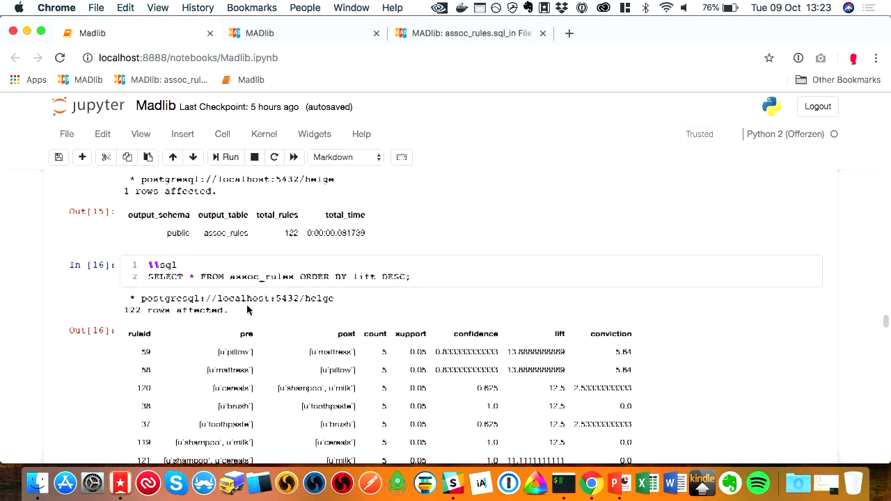
# Review the top of the Out[16] lift-sorted rules, then bring PowerPoint back to the front.
pyautogui.scroll(-3)
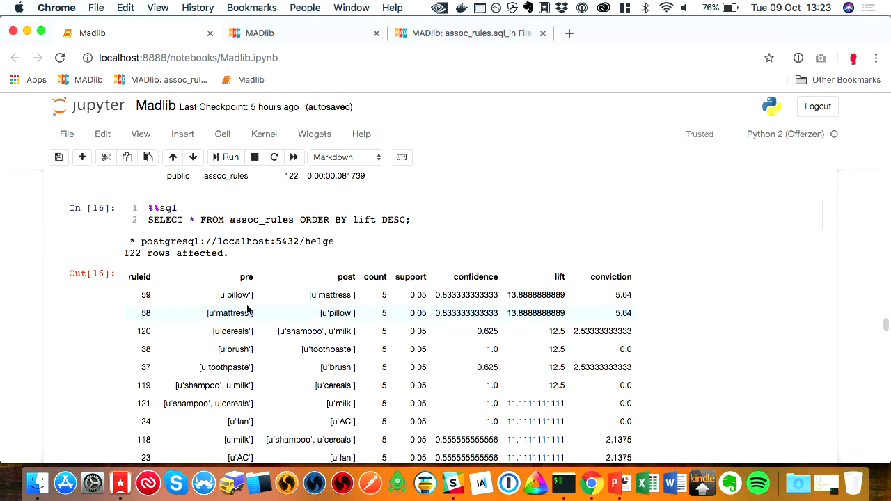
pyautogui.scroll(-3)
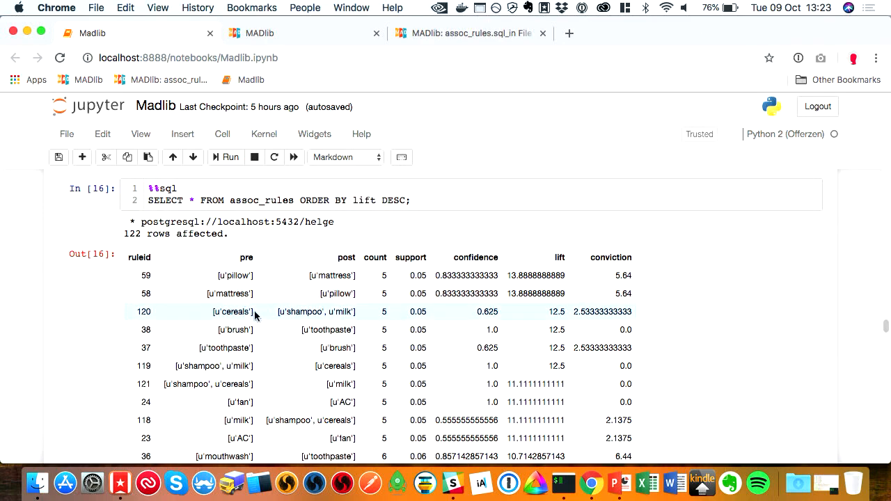
pyautogui.scroll(-3)
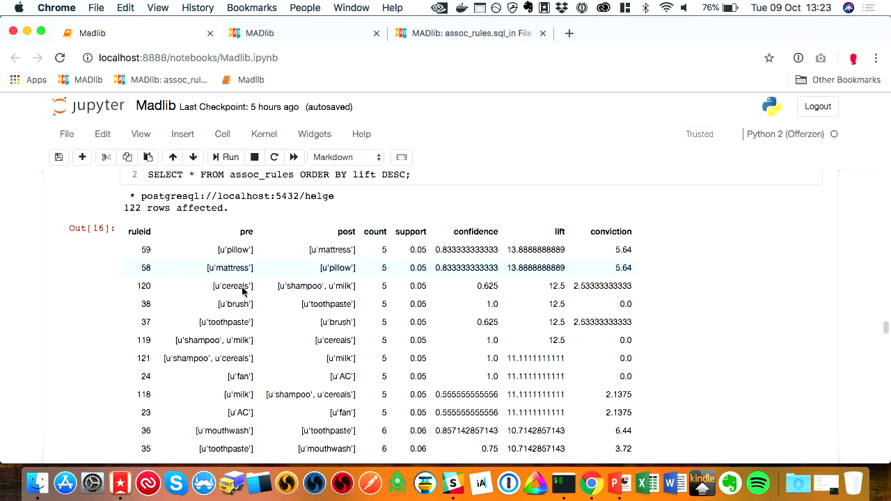
pyautogui.scroll(-3)
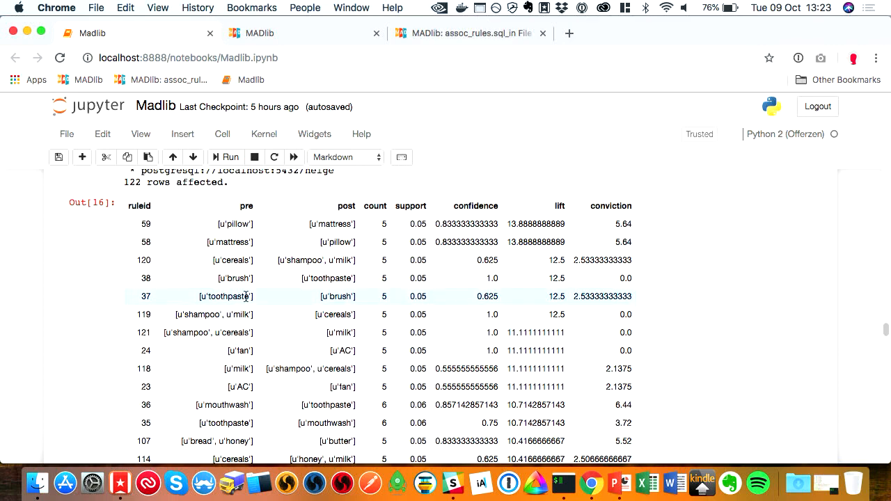
pyautogui.scroll(-3)
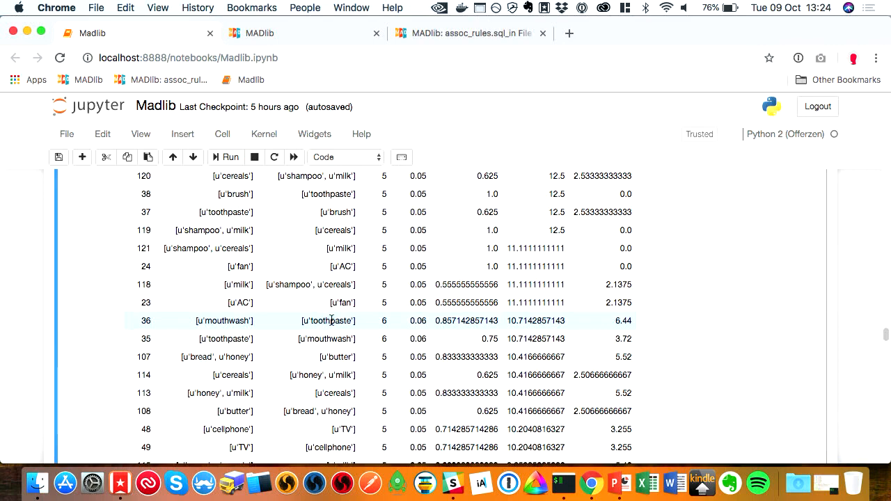
pyautogui.scroll(-3)
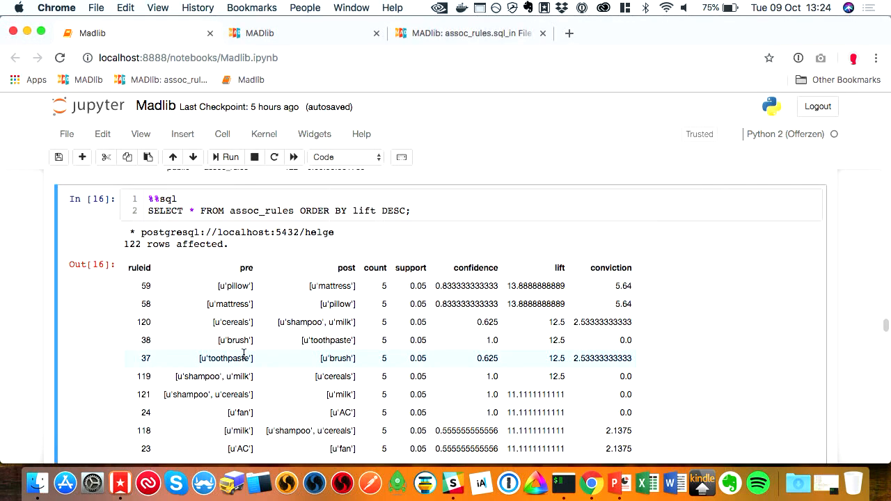
pyautogui.scroll(-3)
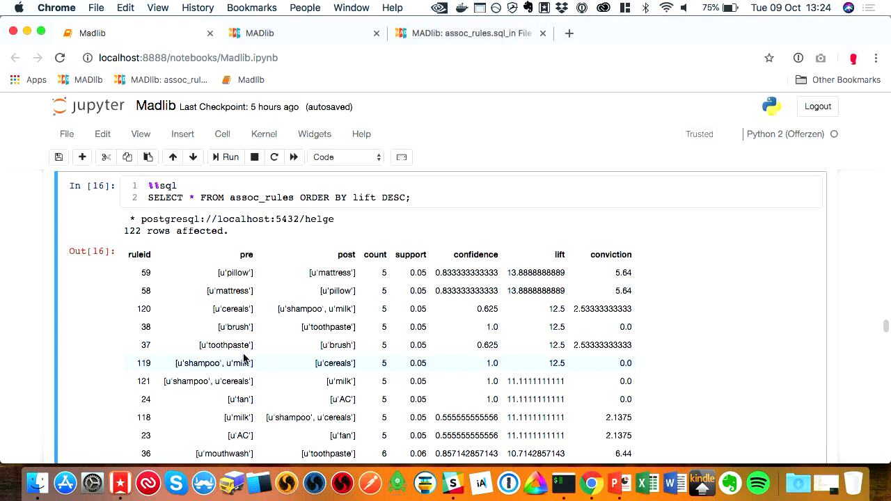
pyautogui.click(470, 32)
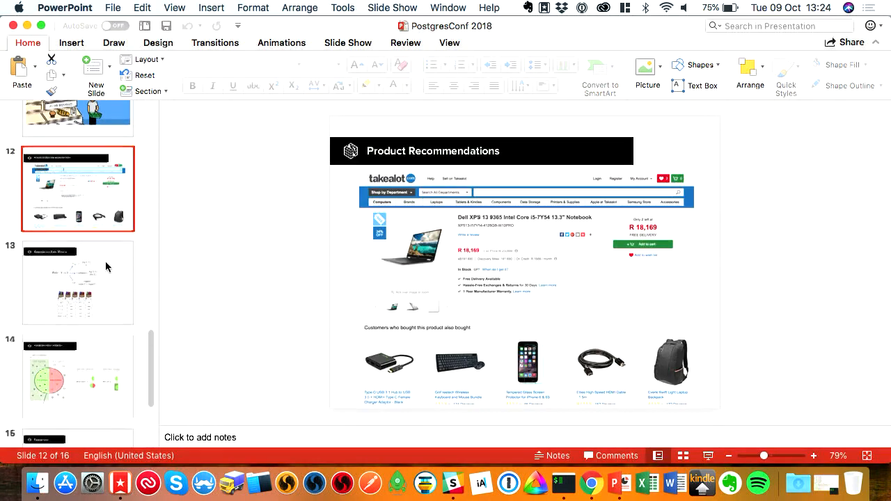
# View the Performance metrics slide on precision and recall, then move to the Resources slide.
pyautogui.click(77, 334)
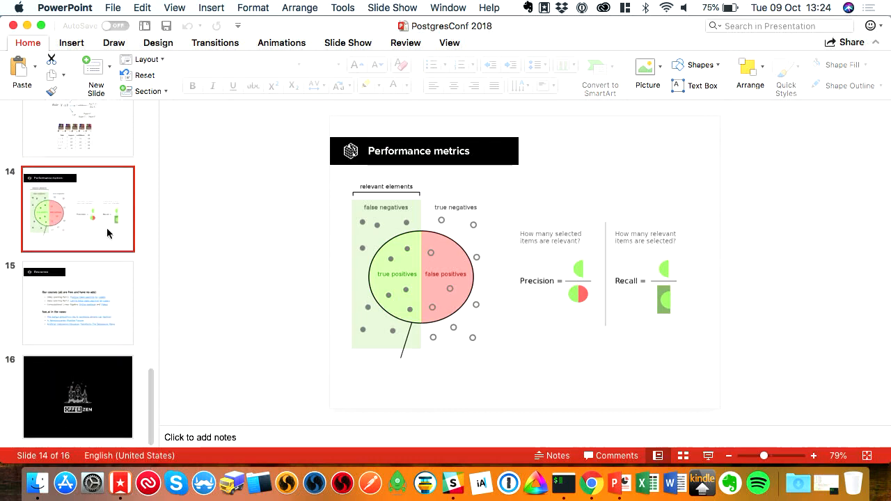
pyautogui.moveTo(108, 233)
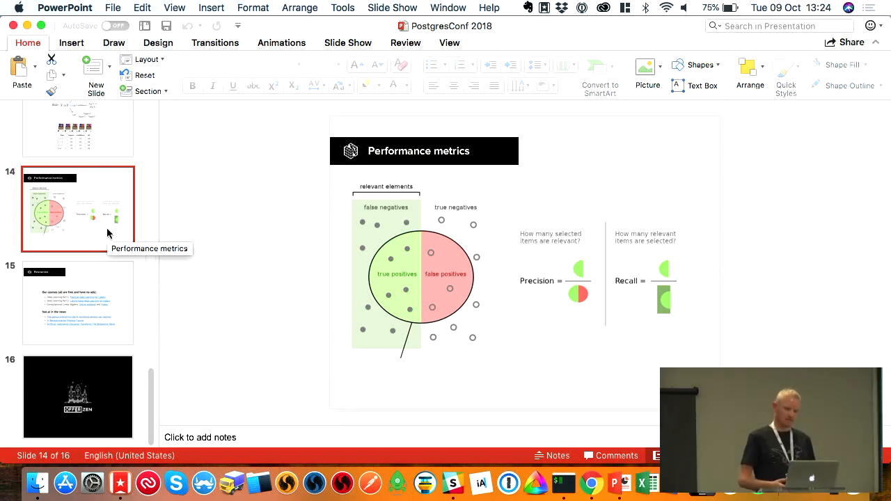
pyautogui.moveTo(107, 234)
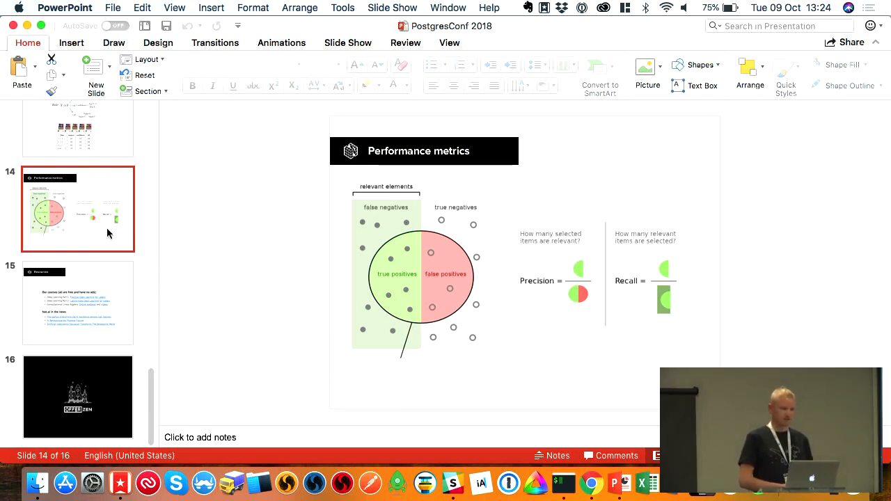
pyautogui.moveTo(449, 245)
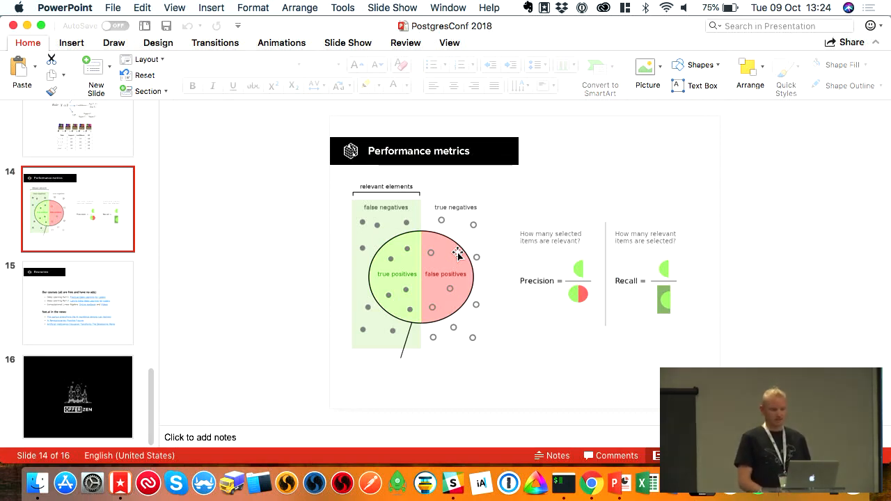
pyautogui.moveTo(385, 360)
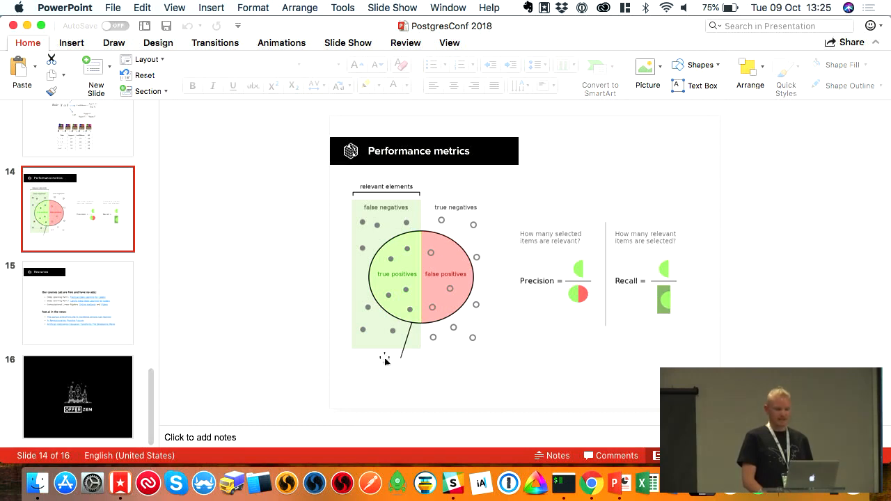
pyautogui.moveTo(425, 283)
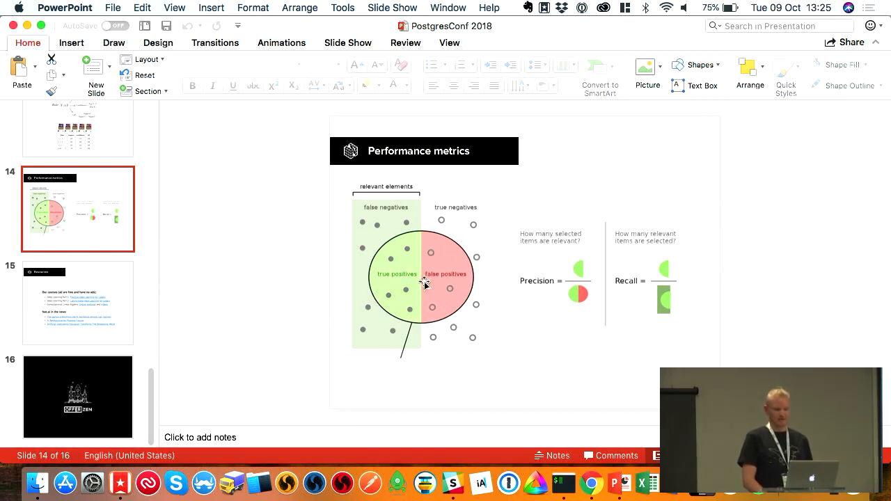
pyautogui.moveTo(489, 270)
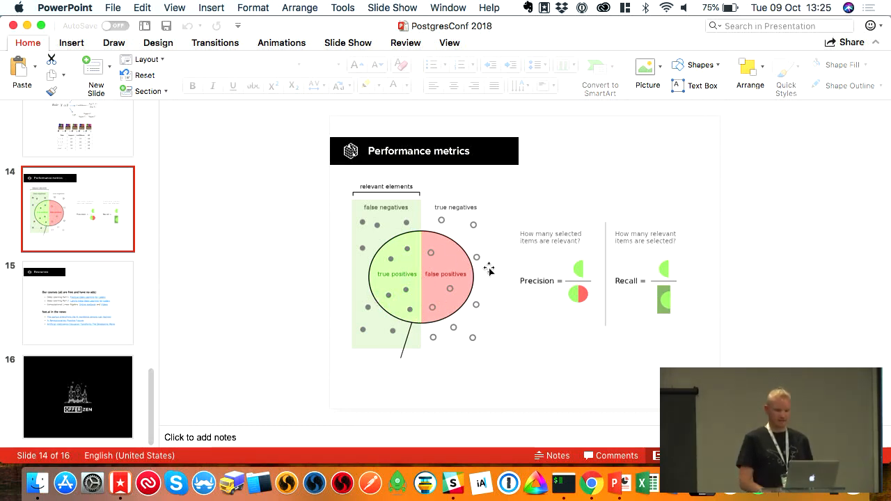
pyautogui.moveTo(658, 310)
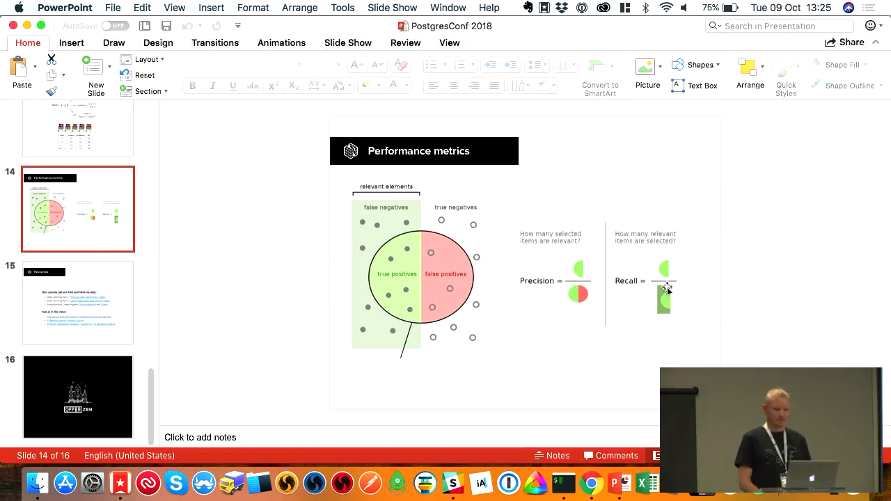
pyautogui.moveTo(663, 292)
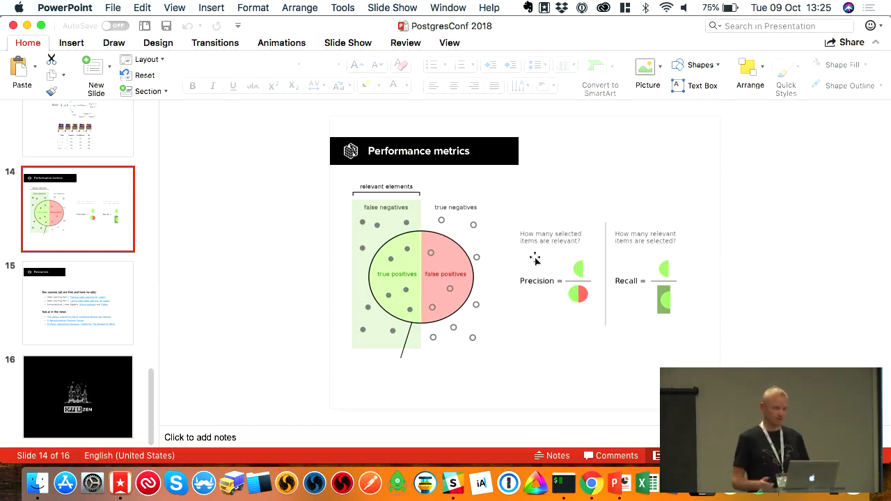
pyautogui.moveTo(655, 275)
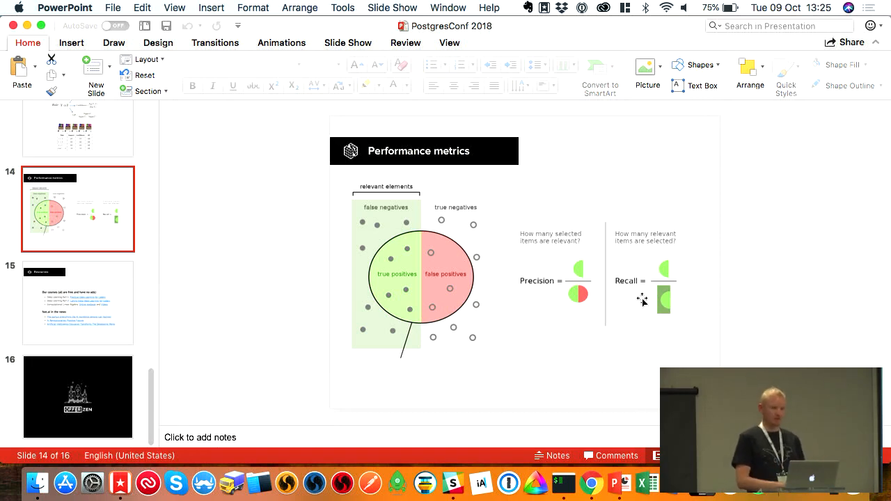
pyautogui.moveTo(575, 307)
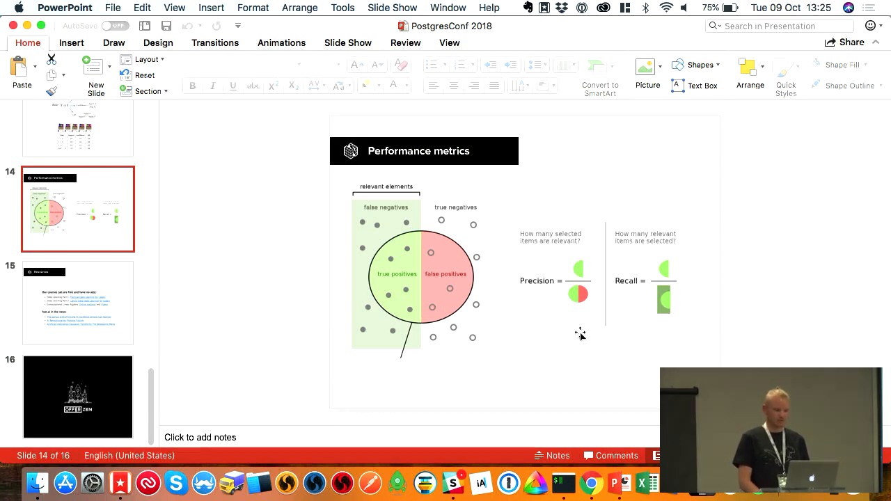
pyautogui.click(77, 302)
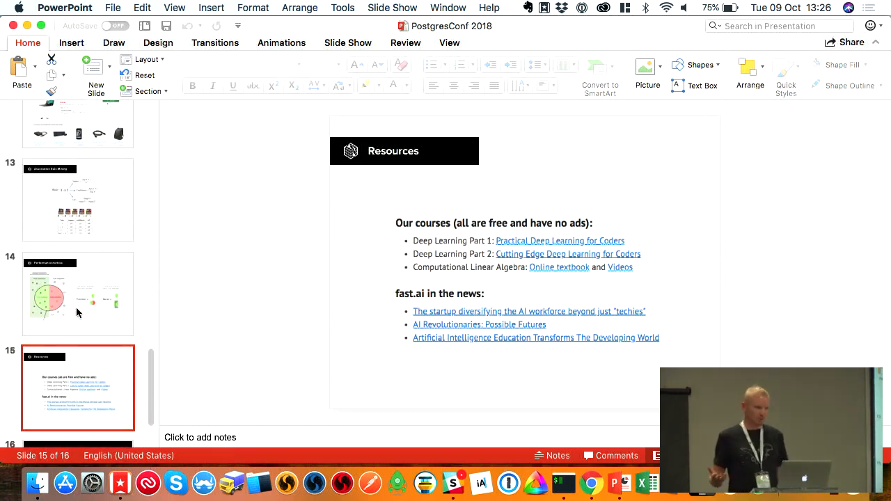
pyautogui.moveTo(78, 312)
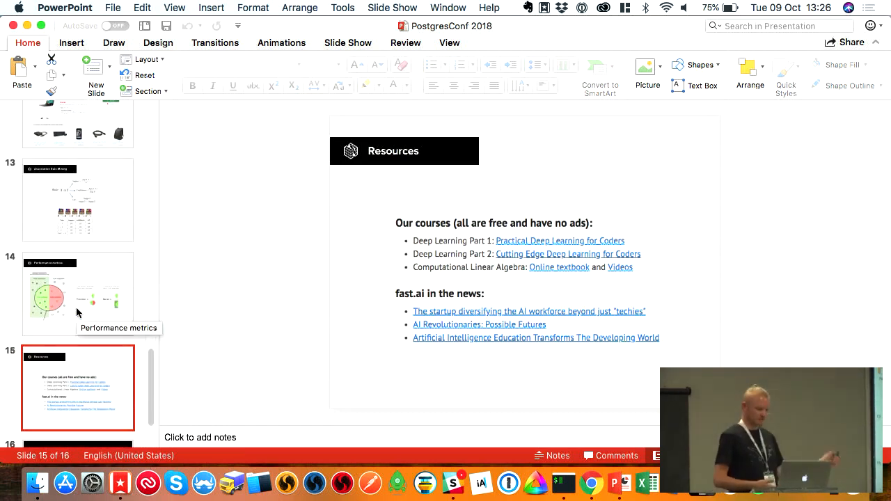
# Advance from the Resources slide to the final OfferZen logo slide, 16 of 16.
pyautogui.scroll(-3)
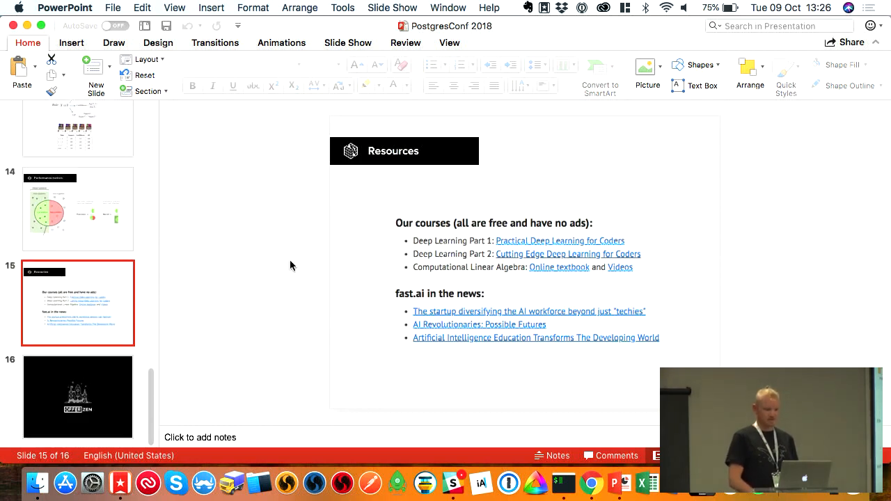
pyautogui.moveTo(322, 275)
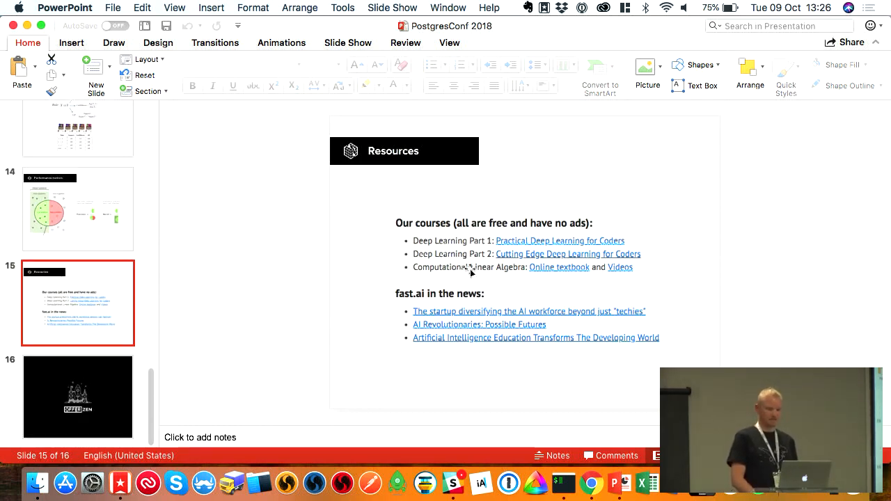
pyautogui.moveTo(410, 305)
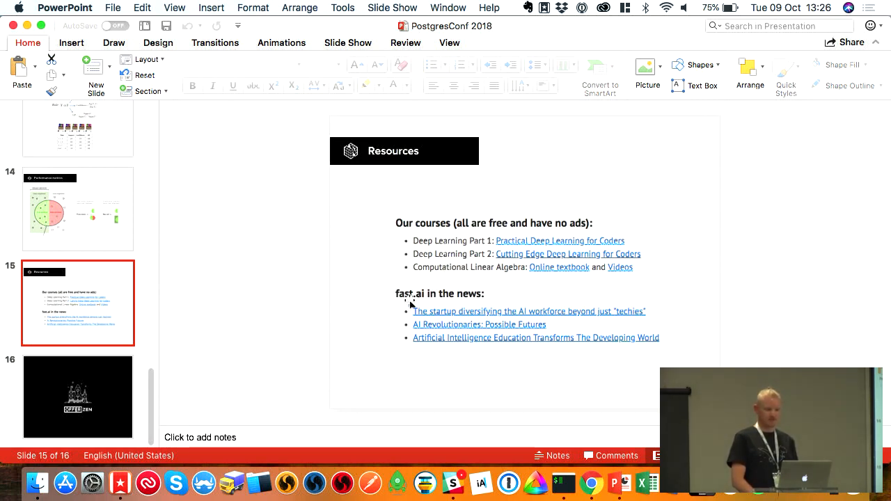
pyautogui.moveTo(528, 253)
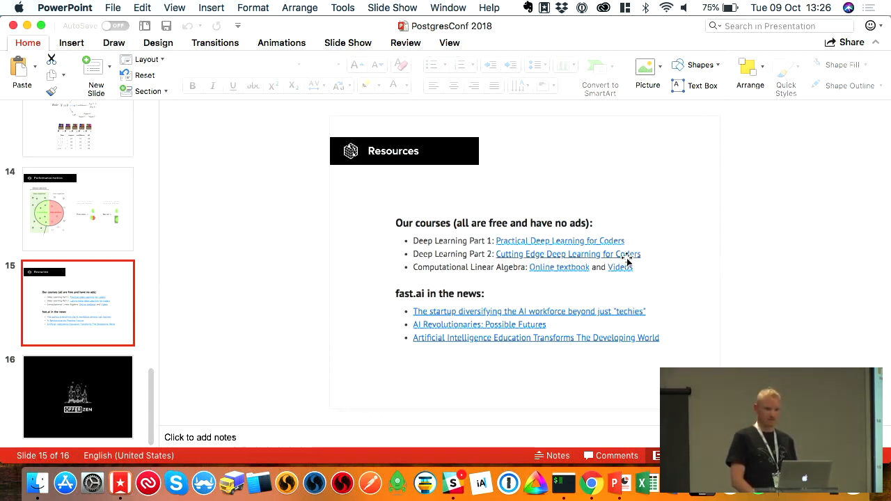
pyautogui.moveTo(219, 303)
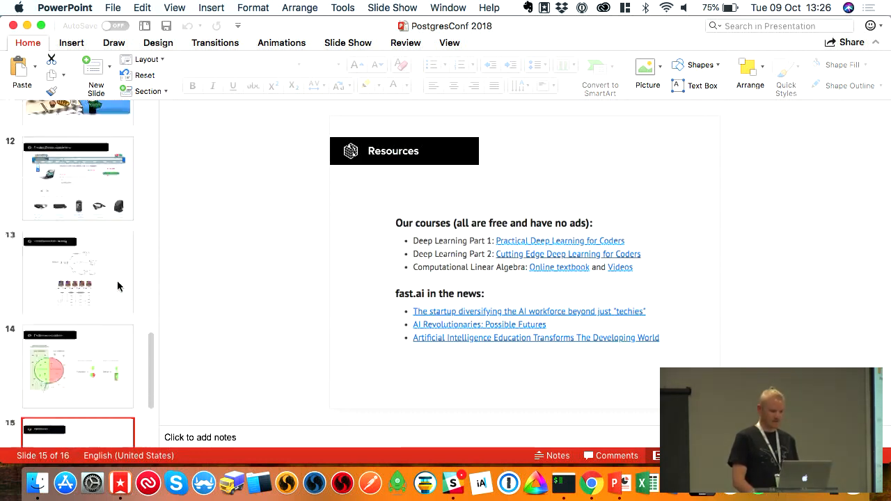
pyautogui.scroll(-3)
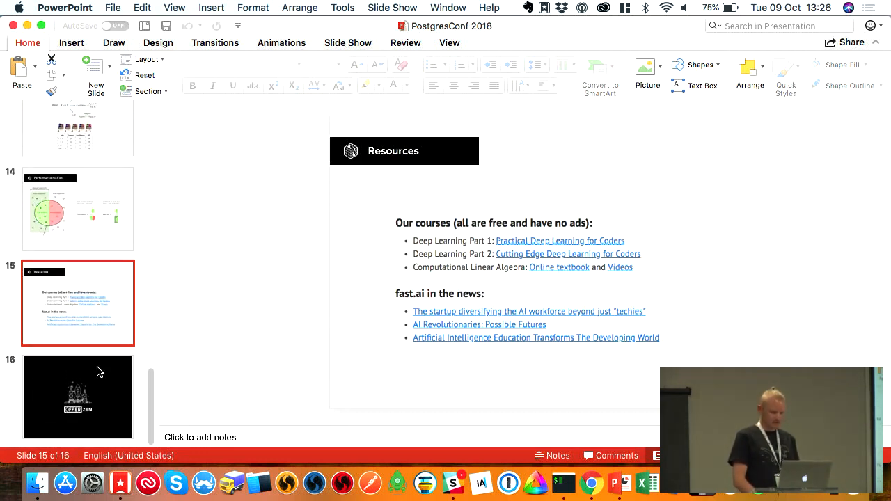
pyautogui.click(77, 397)
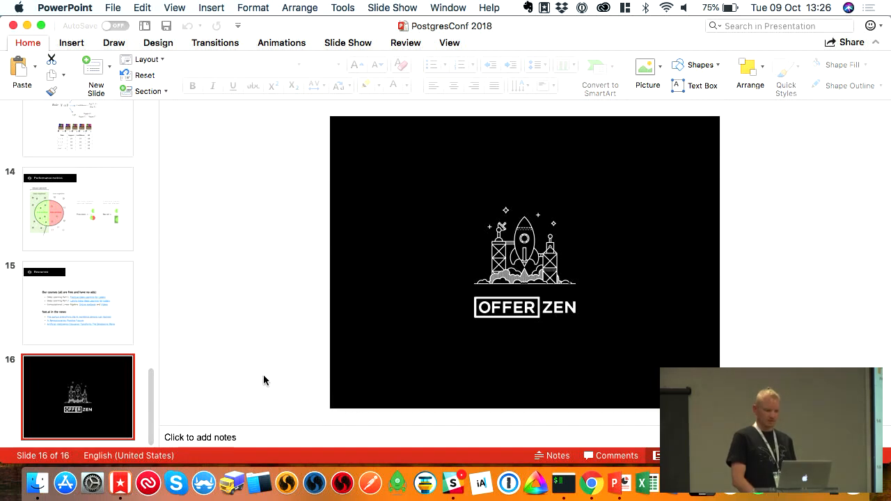